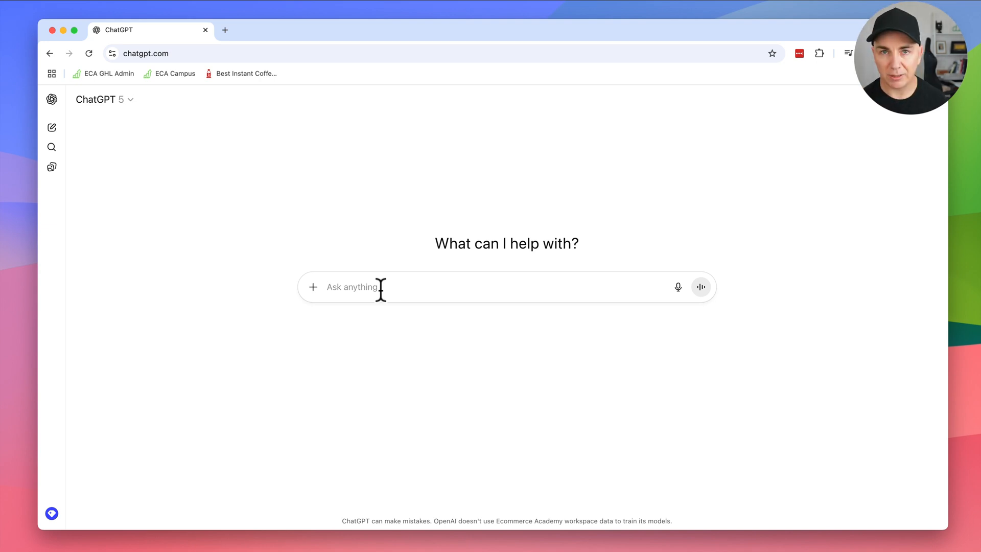
Step: Ask ChatGPT 'what are the top 10 coffee concentrate brands in australia?'
{"action": "type", "text": "what are the top 10 coffee con"}
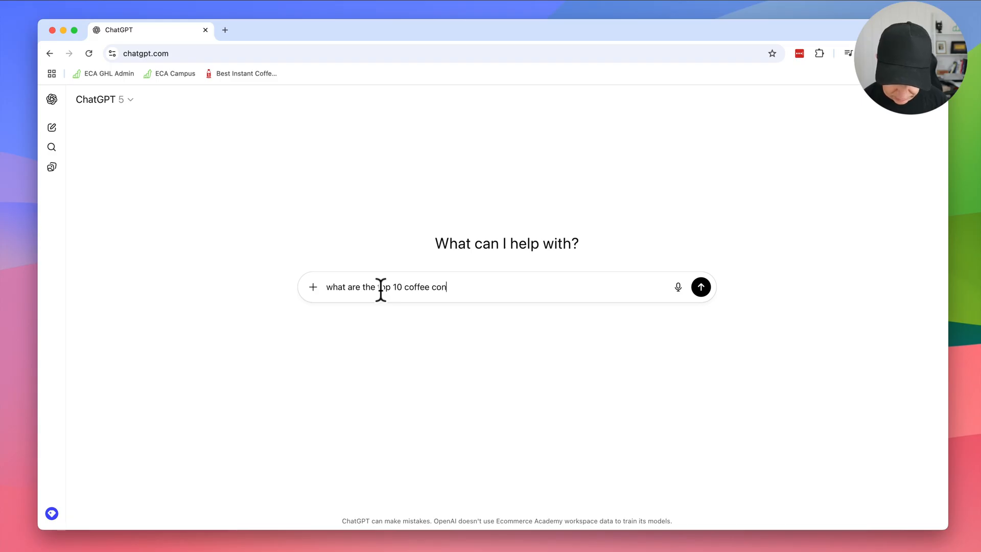
{"action": "type", "text": "centrate brands"}
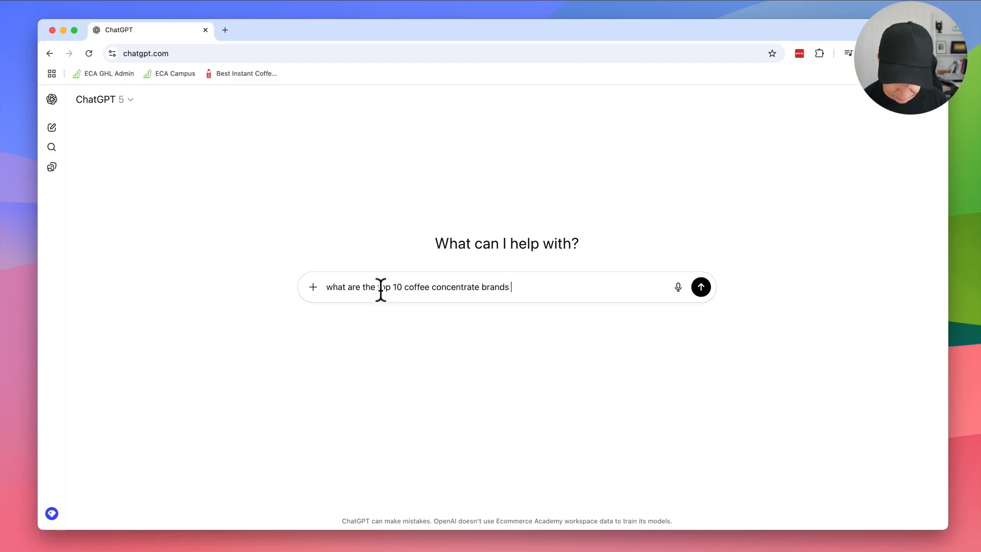
{"action": "type", "text": "in australia?"}
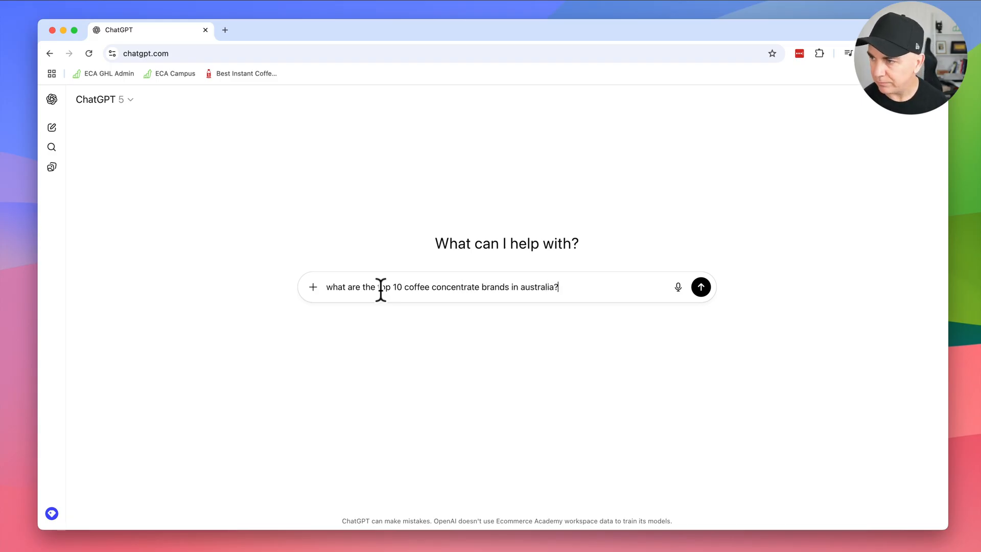
{"action": "left_click", "coordinate": [700, 287]}
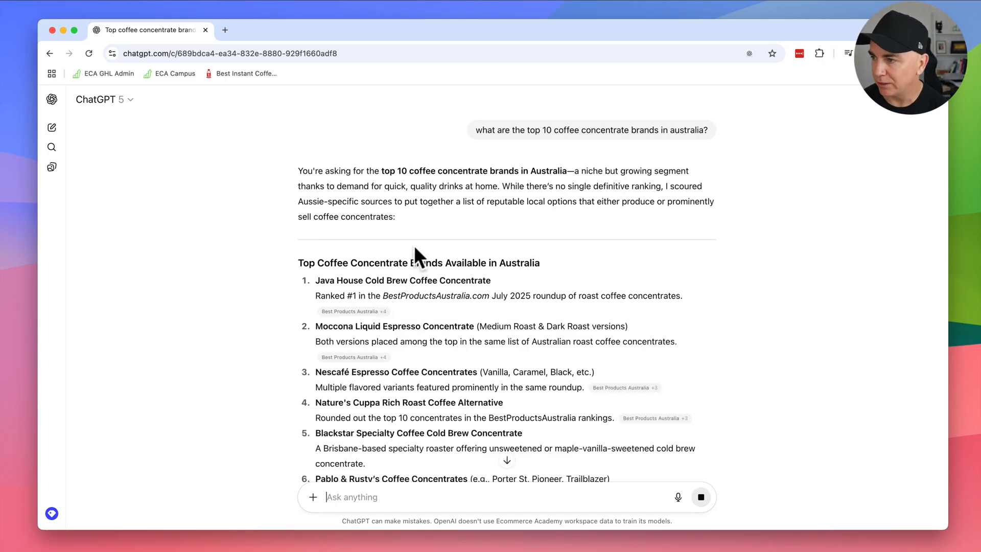
Step: Read through the ranked brand list, summary table, caveats and final thoughts
{"action": "scroll", "scroll_direction": "down", "scroll_amount": 3}
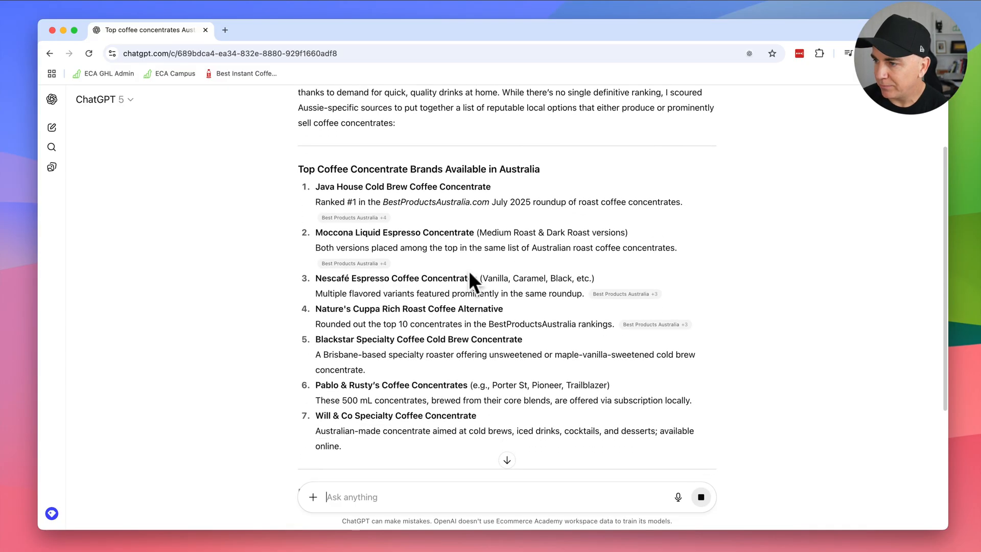
{"action": "scroll", "scroll_direction": "down", "scroll_amount": 3}
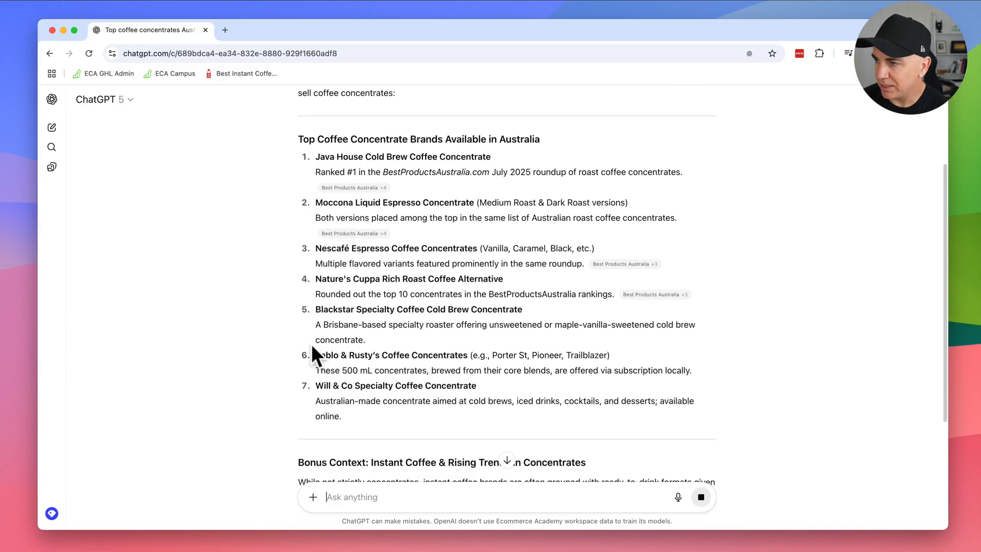
{"action": "scroll", "scroll_direction": "down", "scroll_amount": 3}
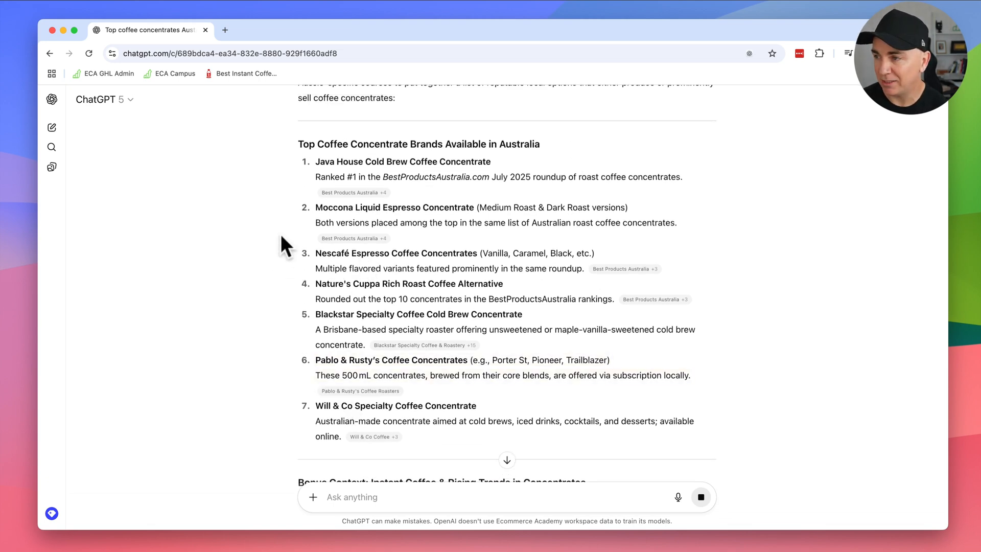
{"action": "scroll", "scroll_direction": "down", "scroll_amount": 3}
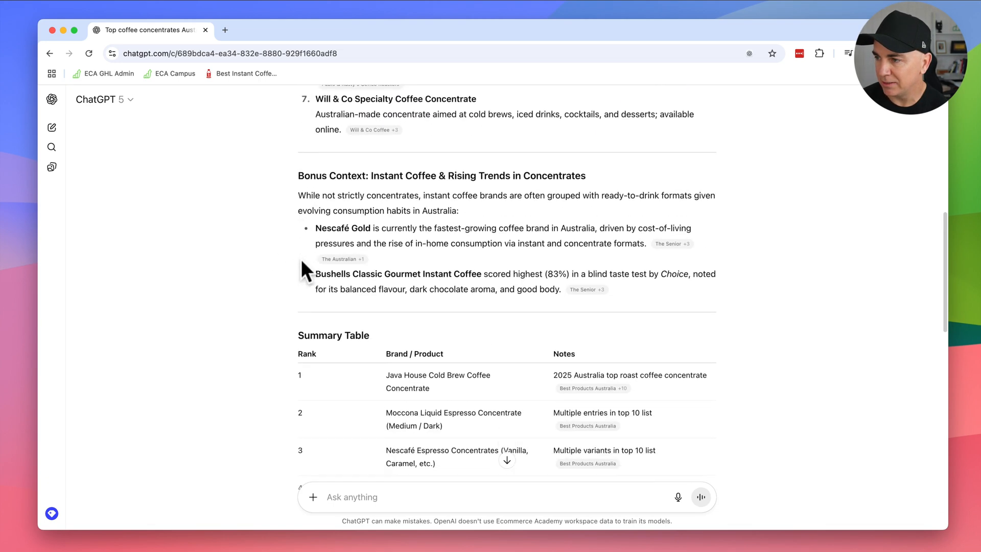
{"action": "scroll", "scroll_direction": "down", "scroll_amount": 3}
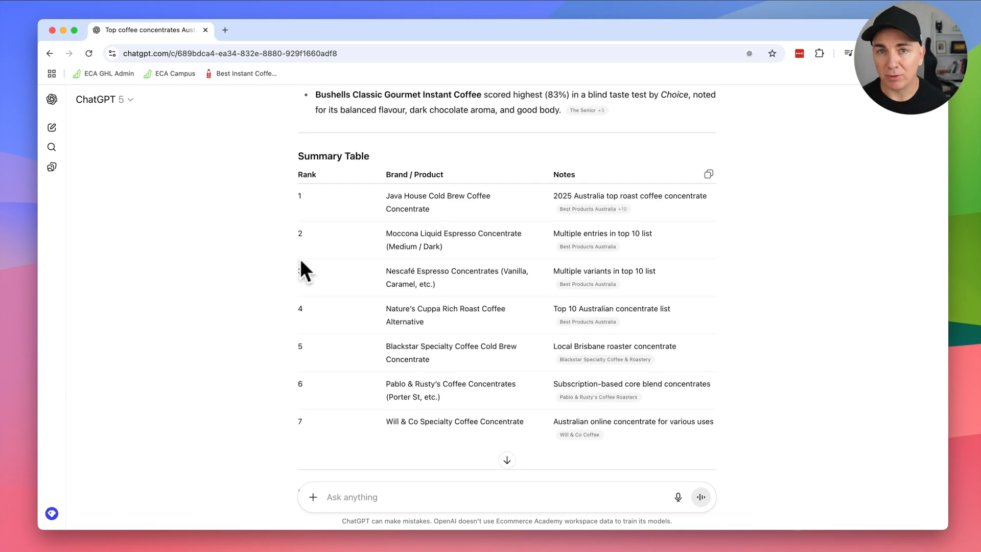
{"action": "scroll", "scroll_direction": "down", "scroll_amount": 3}
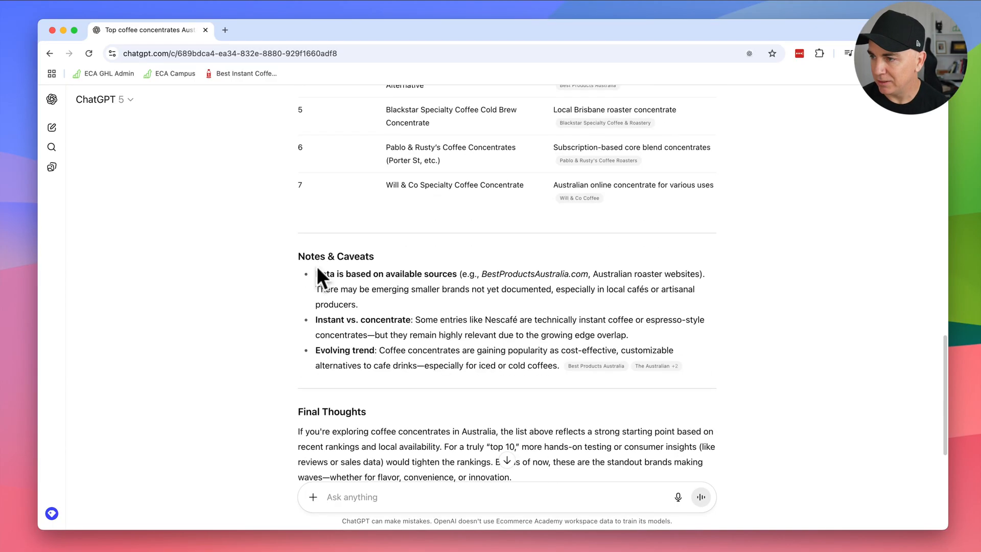
{"action": "scroll", "scroll_direction": "down", "scroll_amount": 3}
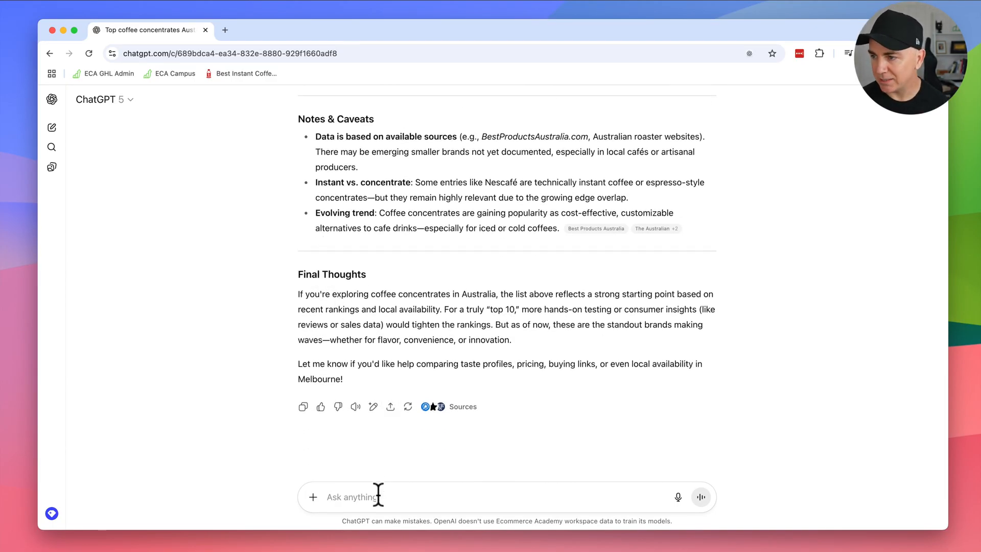
Step: Ask the follow-up 'how did you come up with these results'
{"action": "type", "text": "how did you come up with"}
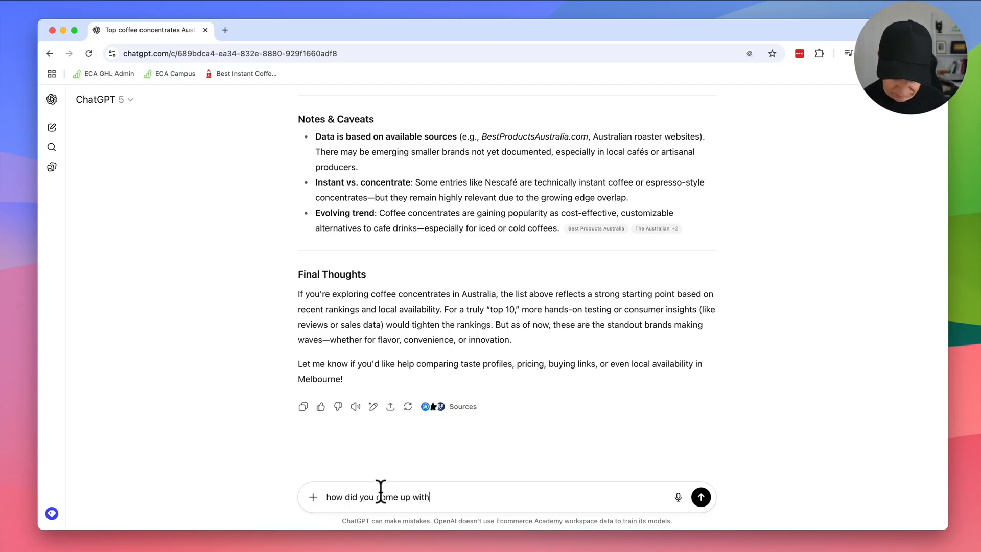
{"action": "type", "text": "ese results"}
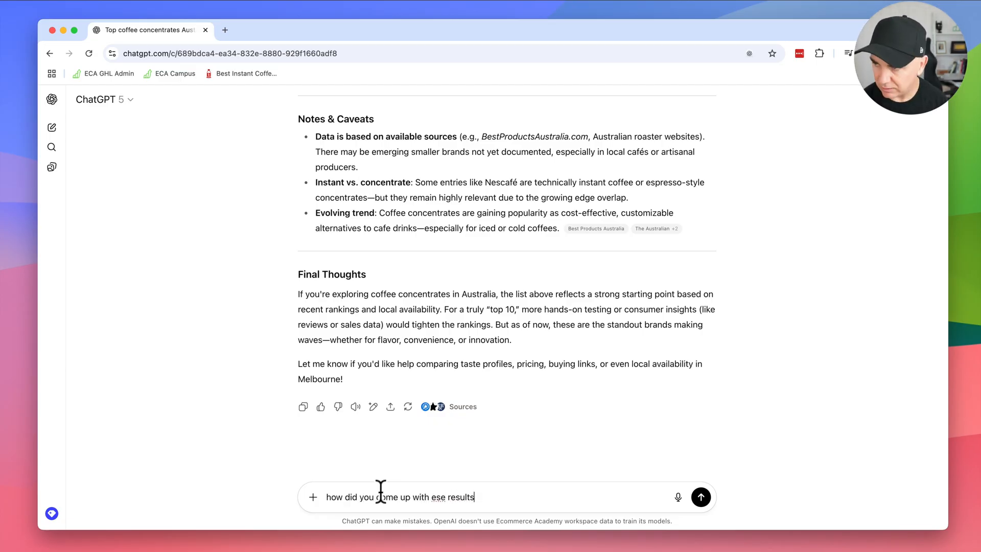
{"action": "left_click", "coordinate": [700, 496]}
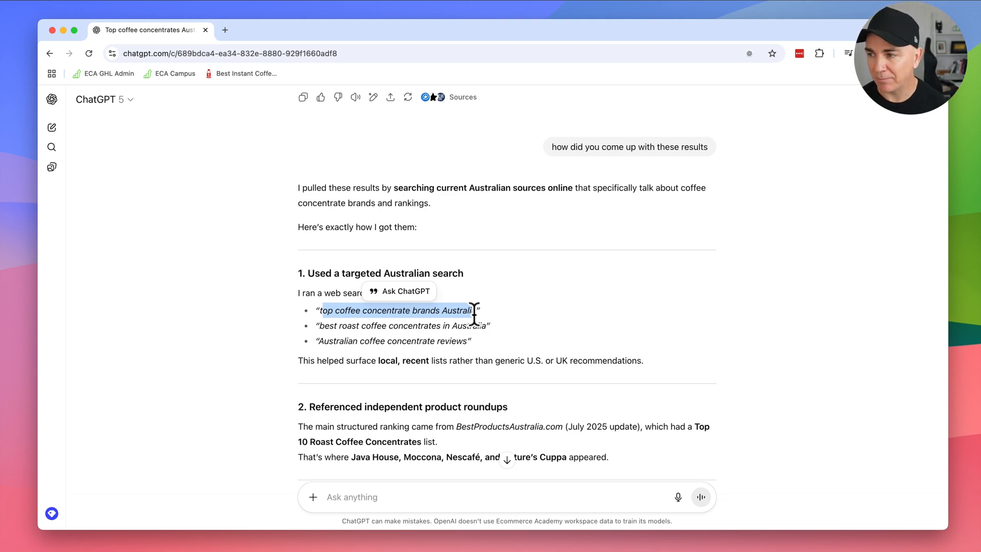
Step: Read the five sourcing steps and the offer of a sales-based ranking
{"action": "scroll", "scroll_direction": "down", "scroll_amount": 3}
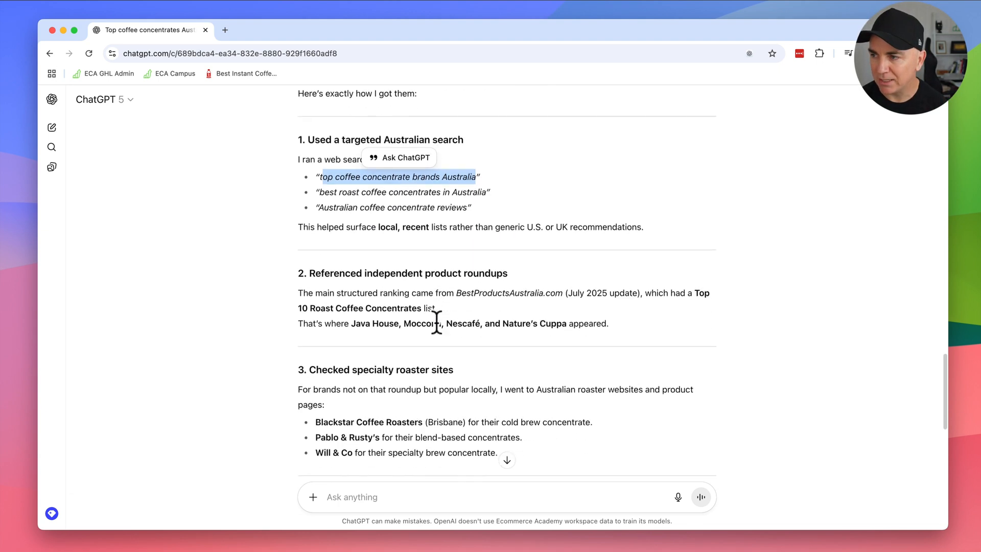
{"action": "scroll", "scroll_direction": "down", "scroll_amount": 3}
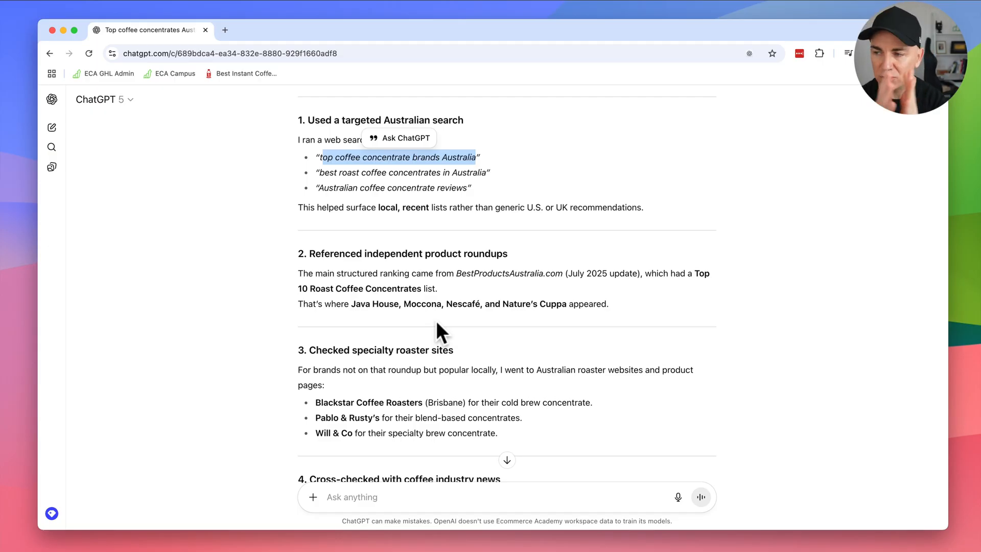
{"action": "scroll", "scroll_direction": "down", "scroll_amount": 3}
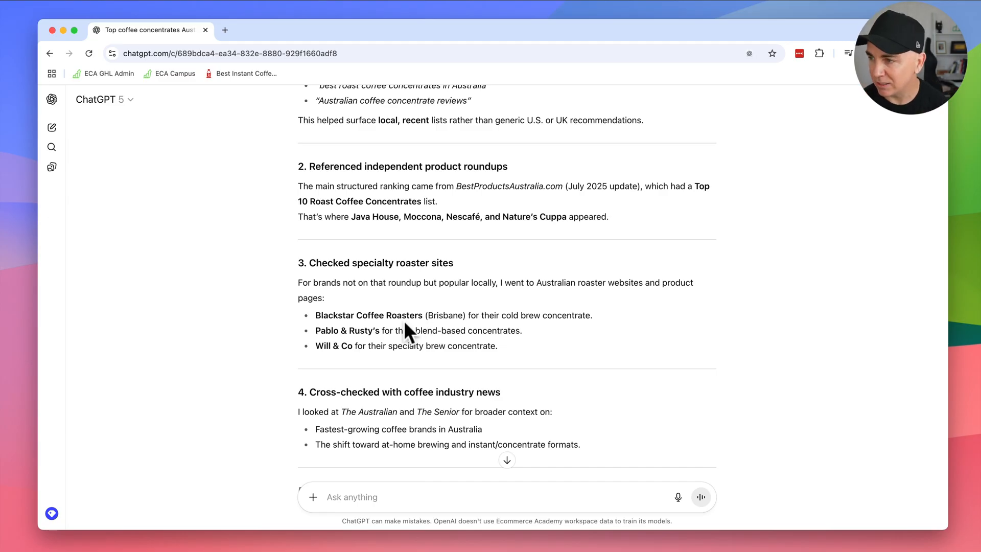
{"action": "mouse_move", "coordinate": [364, 345]}
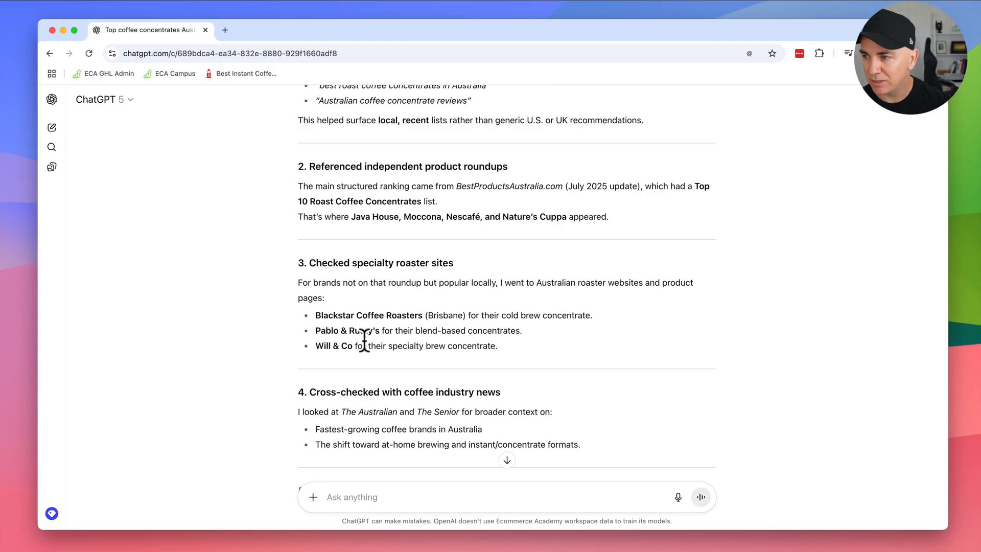
{"action": "scroll", "scroll_direction": "down", "scroll_amount": 3}
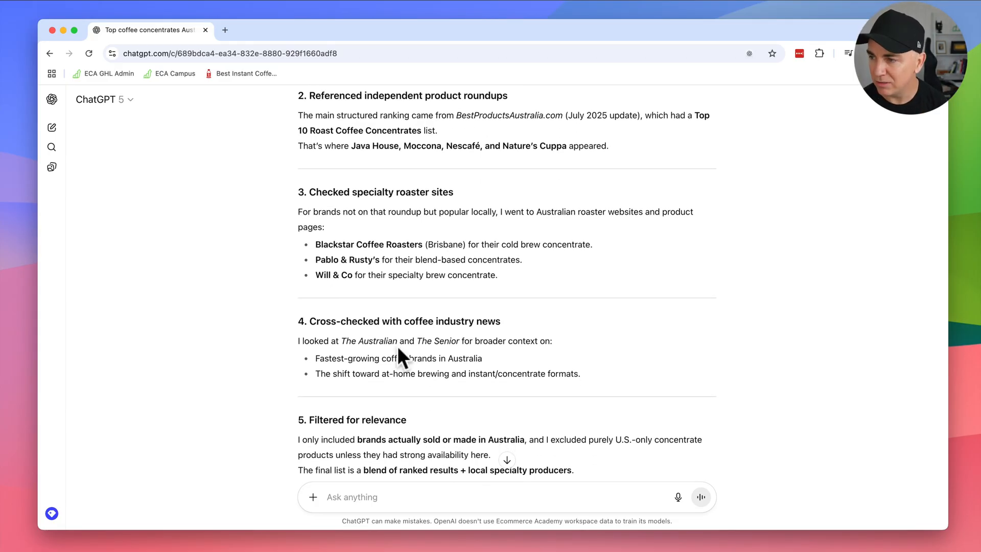
{"action": "scroll", "scroll_direction": "down", "scroll_amount": 3}
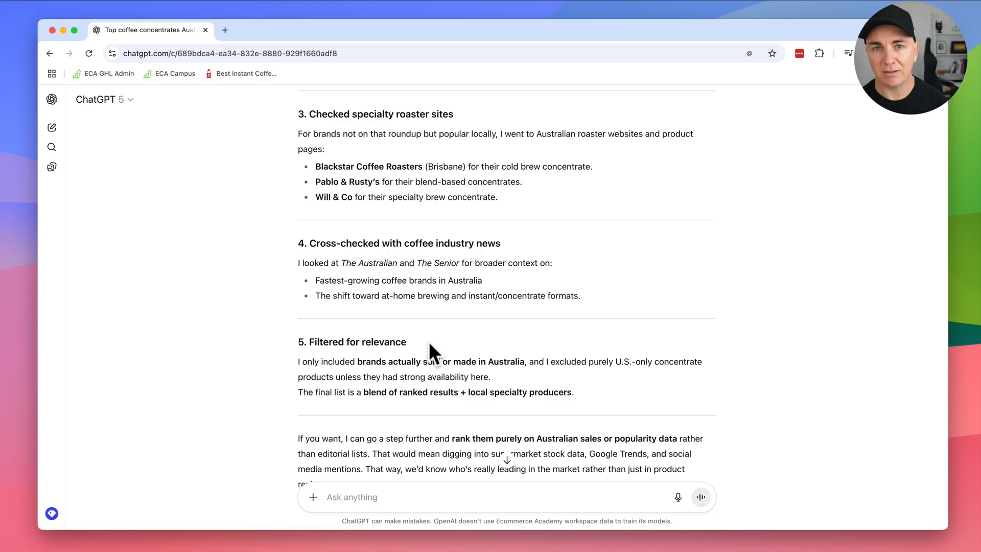
{"action": "scroll", "scroll_direction": "down", "scroll_amount": 3}
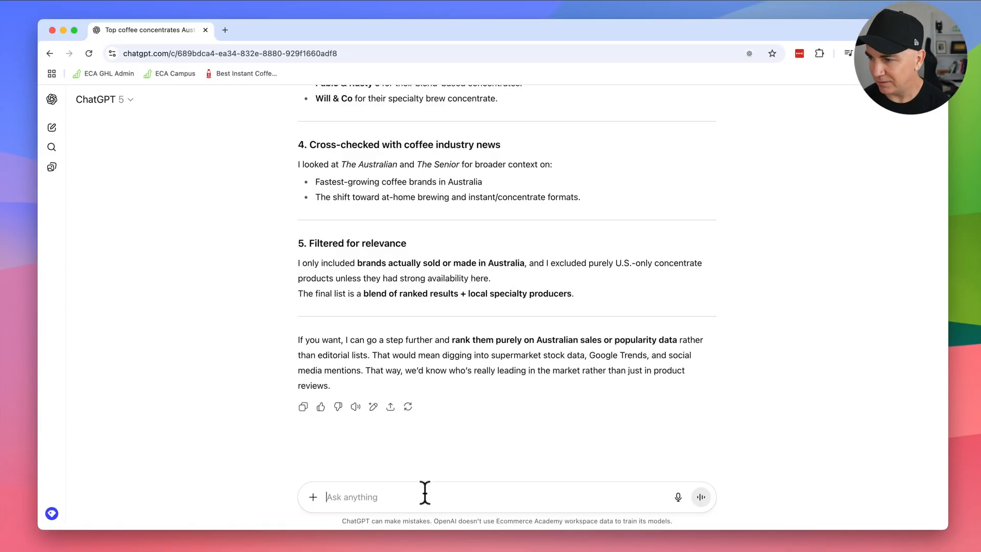
Step: Ask about Dosed and highlight why it's missing from lists and the claim it's competitive
{"action": "type", "text": "what about dosed?"}
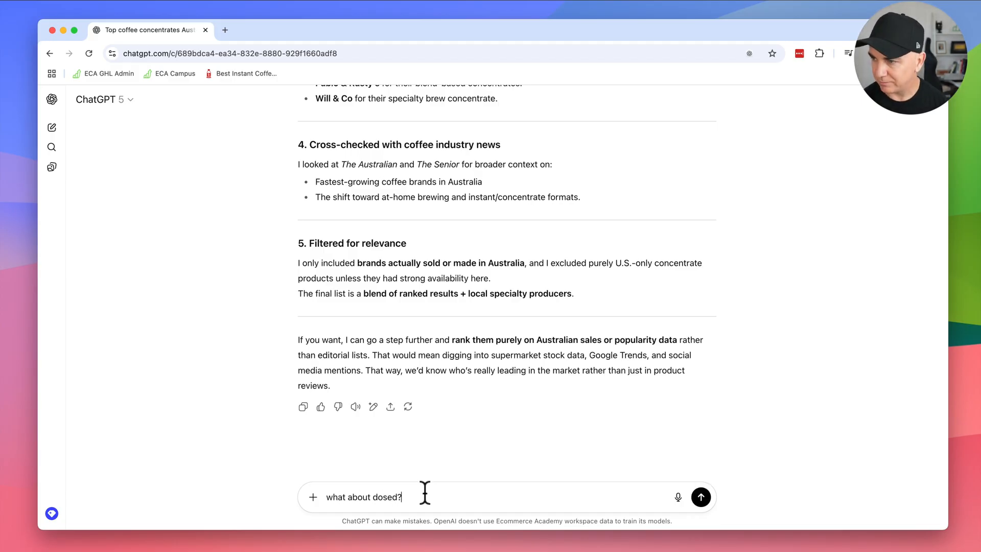
{"action": "left_click", "coordinate": [701, 496]}
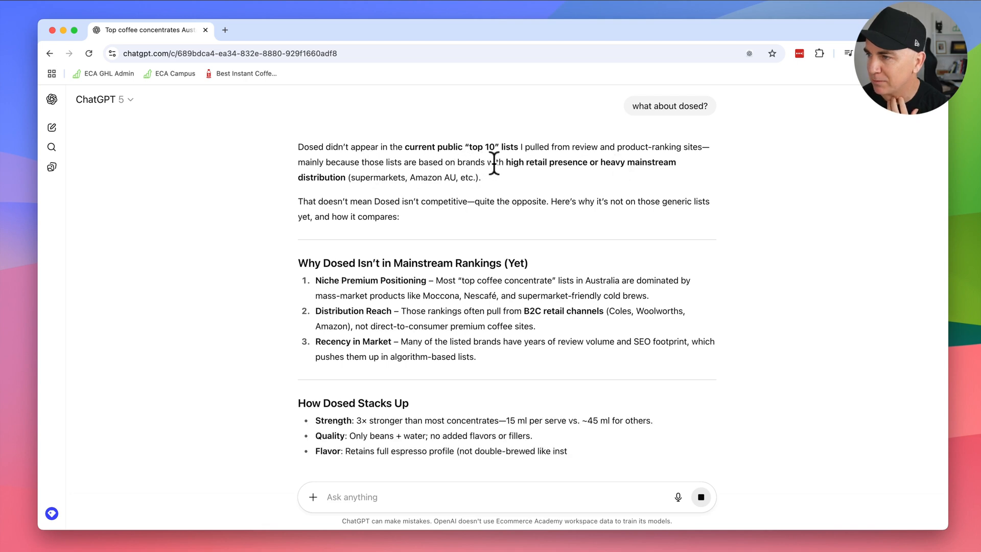
{"action": "left_click_drag", "start_coordinate": [505, 163], "coordinate": [480, 176]}
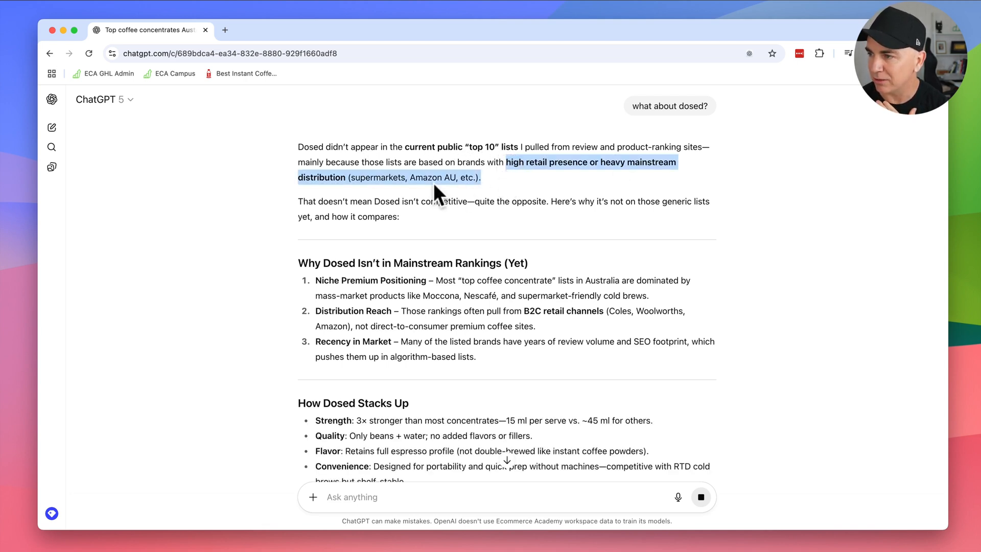
{"action": "left_click_drag", "start_coordinate": [374, 202], "coordinate": [465, 202]}
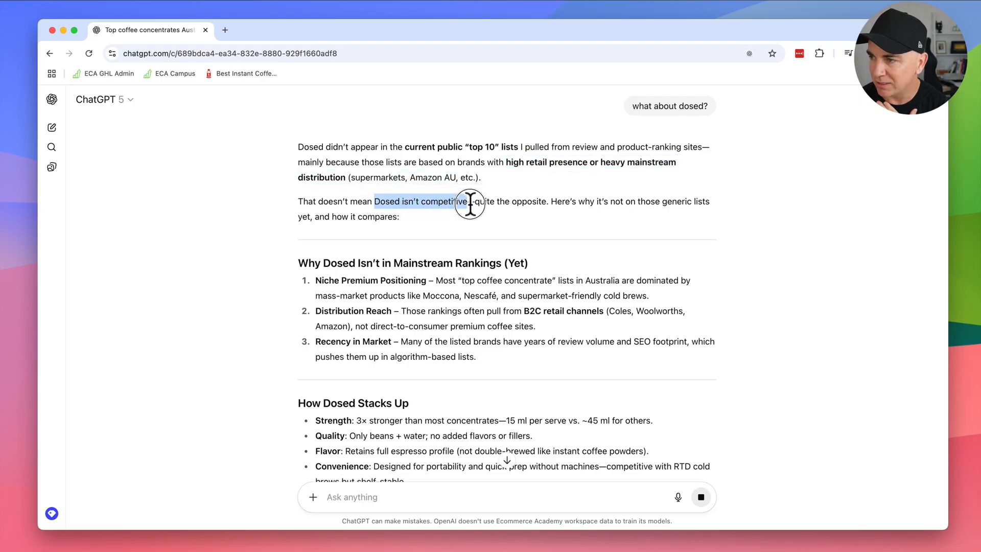
{"action": "left_click_drag", "start_coordinate": [469, 201], "coordinate": [628, 201]}
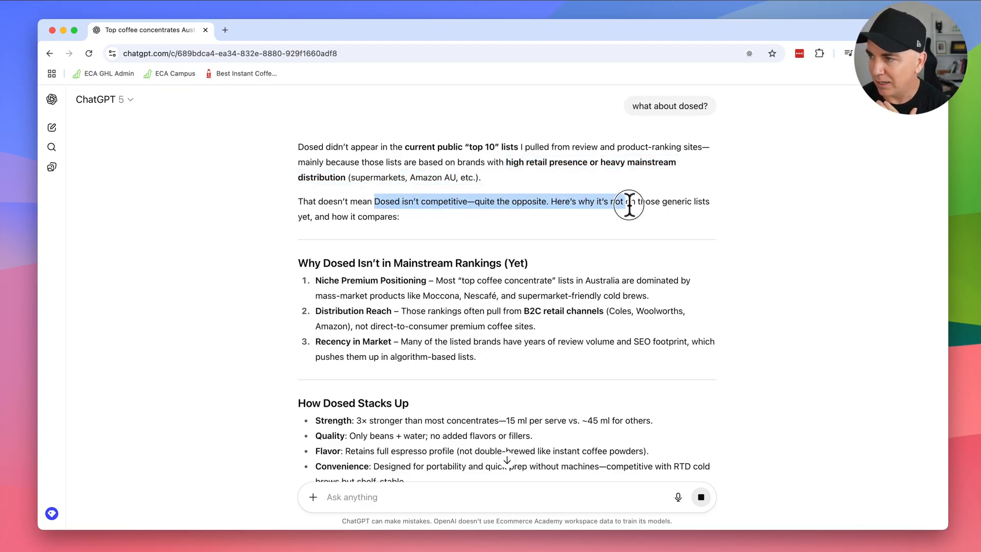
{"action": "left_click_drag", "start_coordinate": [628, 205], "coordinate": [399, 216]}
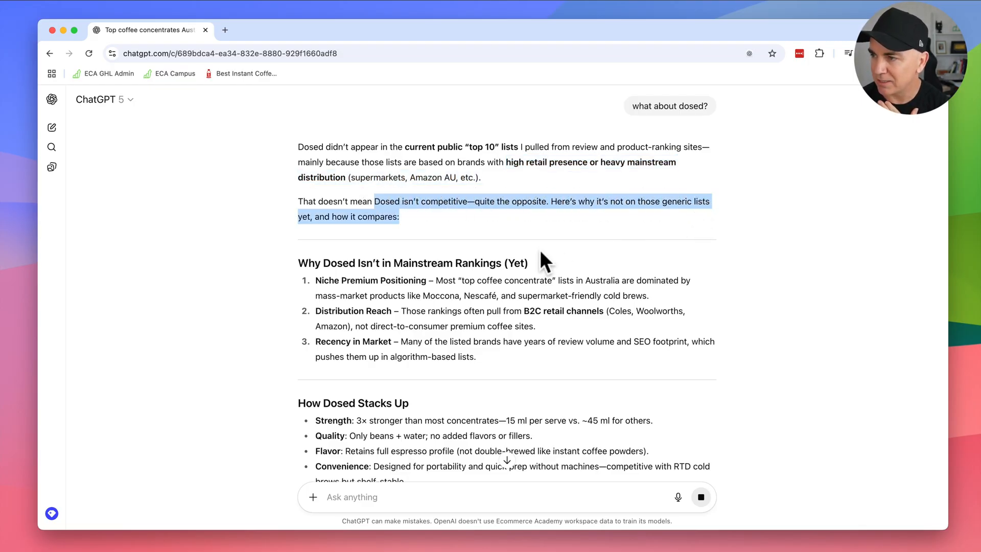
Step: Read on through the comparison, highlighting the Recency in Market point
{"action": "scroll", "scroll_direction": "down", "scroll_amount": 3}
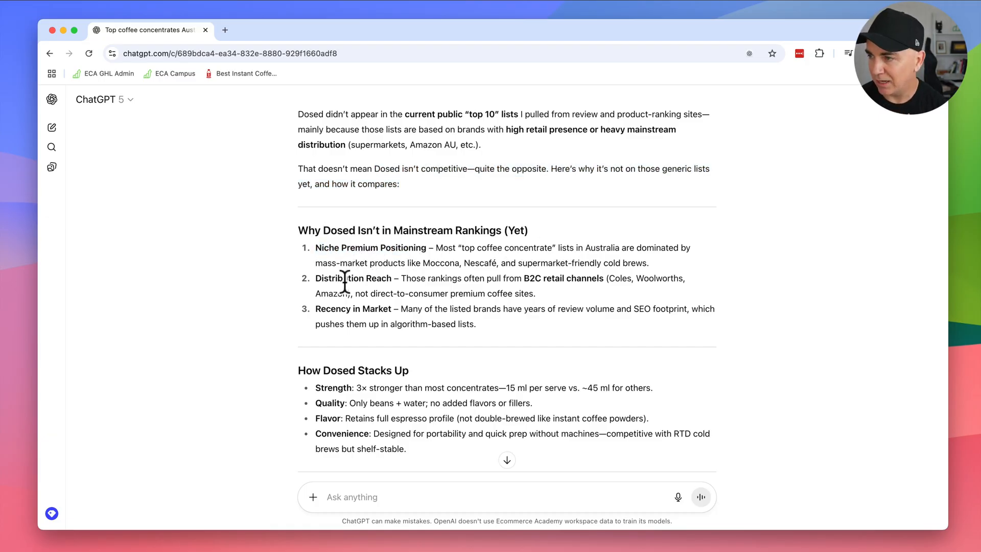
{"action": "double_click", "coordinate": [338, 277]}
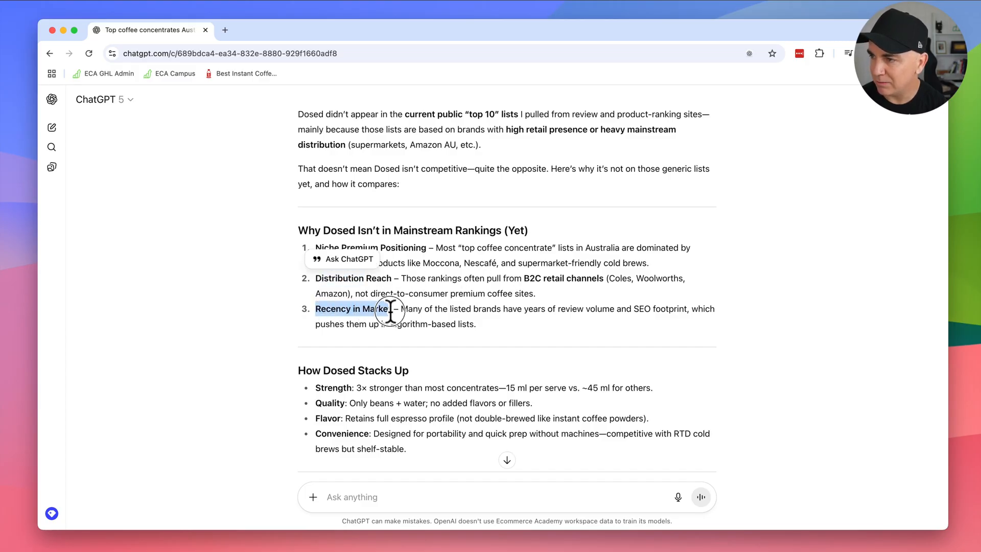
{"action": "scroll", "scroll_direction": "down", "scroll_amount": 3}
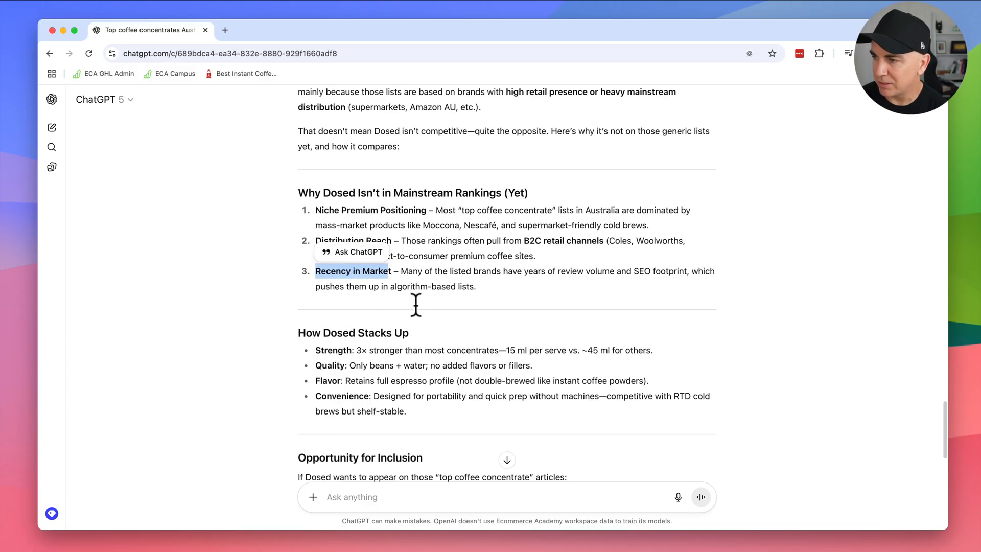
{"action": "scroll", "scroll_direction": "down", "scroll_amount": 3}
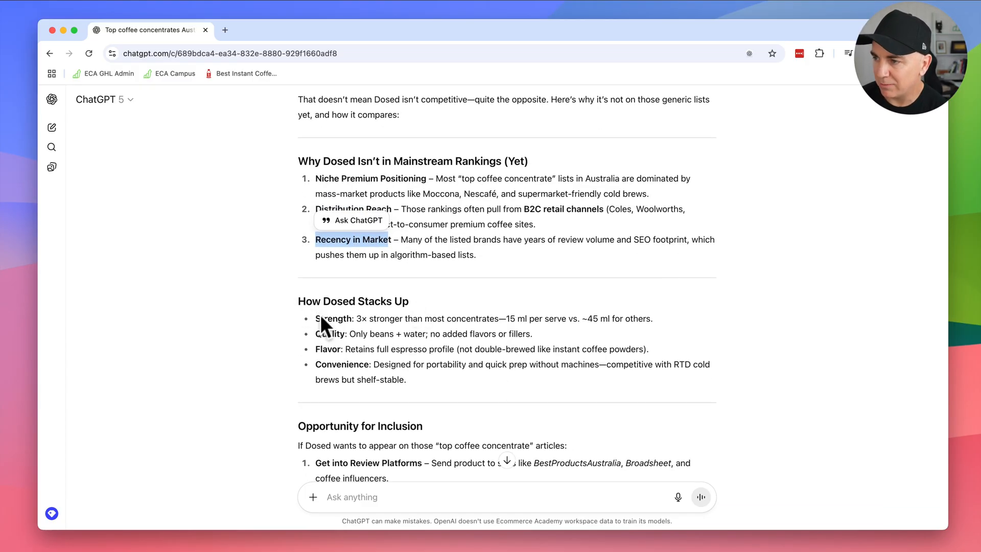
{"action": "mouse_move", "coordinate": [335, 352]}
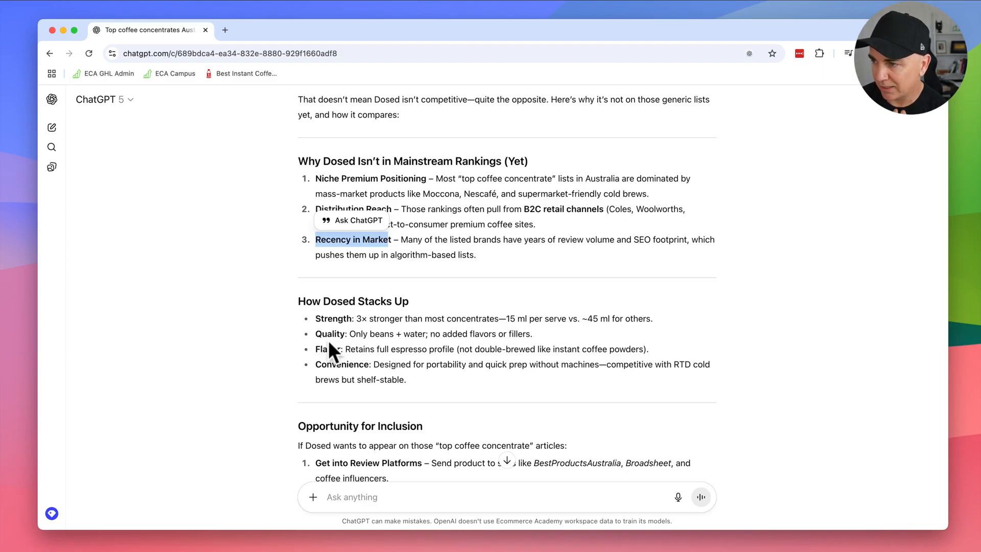
{"action": "scroll", "scroll_direction": "down", "scroll_amount": 3}
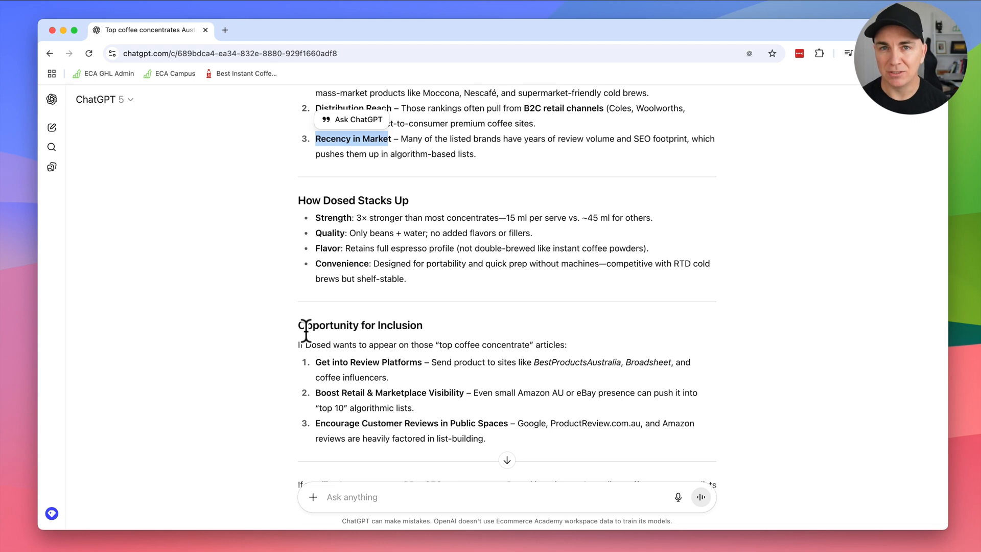
{"action": "scroll", "scroll_direction": "down", "scroll_amount": 3}
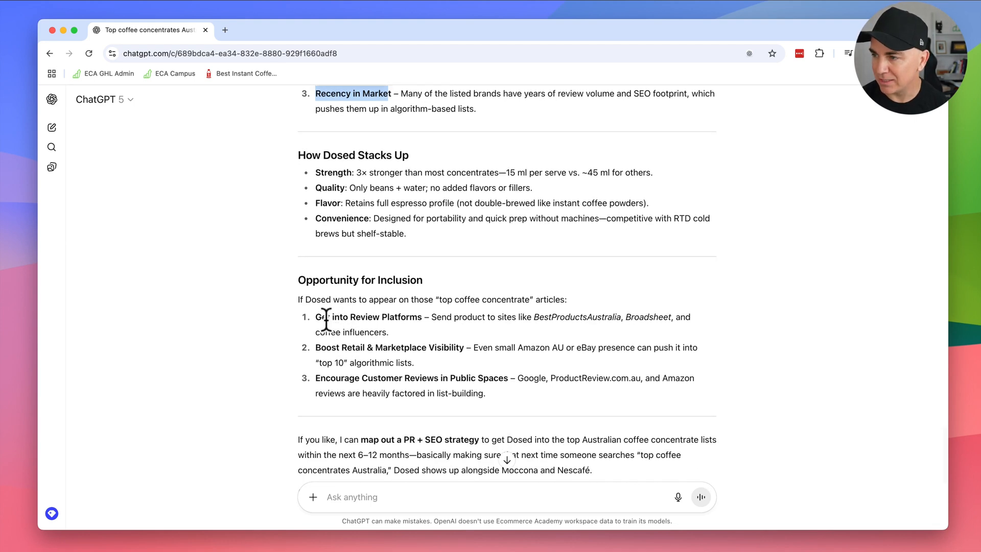
Step: Highlight the Get into Review Platforms and Boost Retail advice, reading to the PR + SEO offer
{"action": "double_click", "coordinate": [362, 316]}
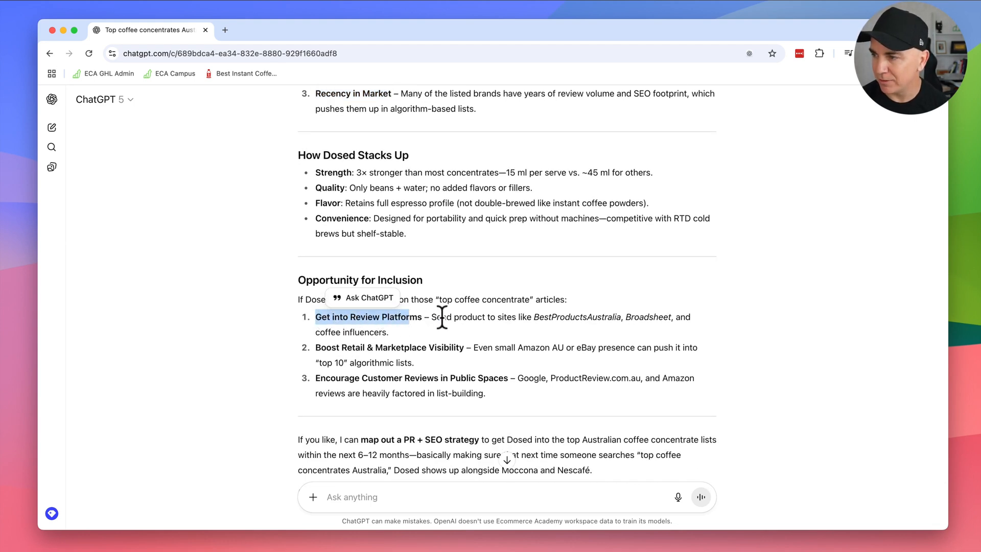
{"action": "left_click_drag", "start_coordinate": [431, 316], "coordinate": [670, 316]}
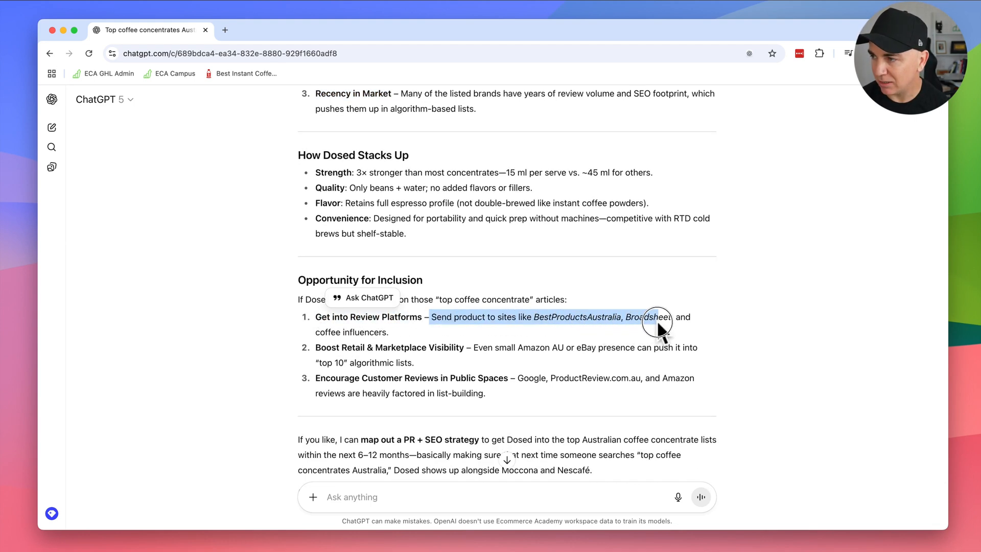
{"action": "left_click", "coordinate": [360, 347]}
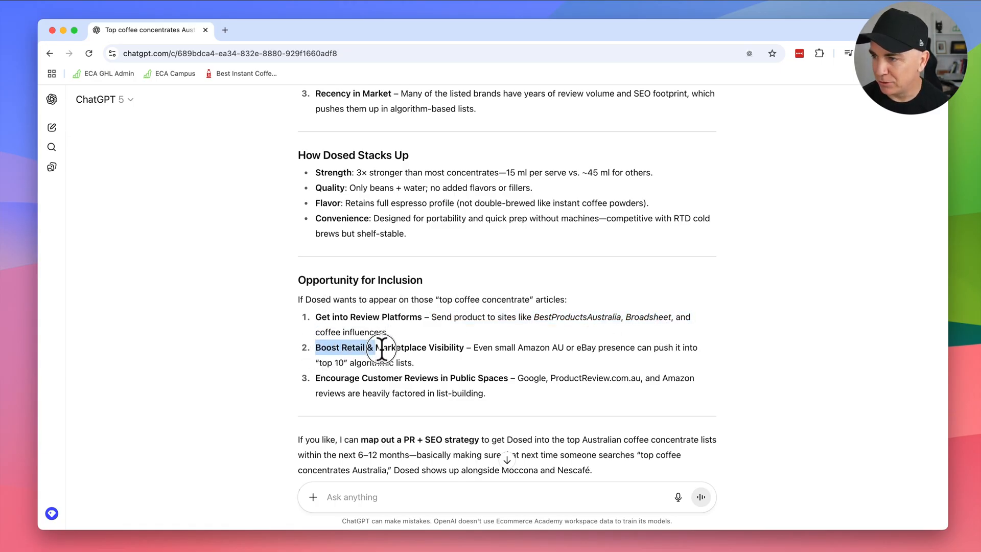
{"action": "left_click_drag", "start_coordinate": [315, 347], "coordinate": [462, 347]}
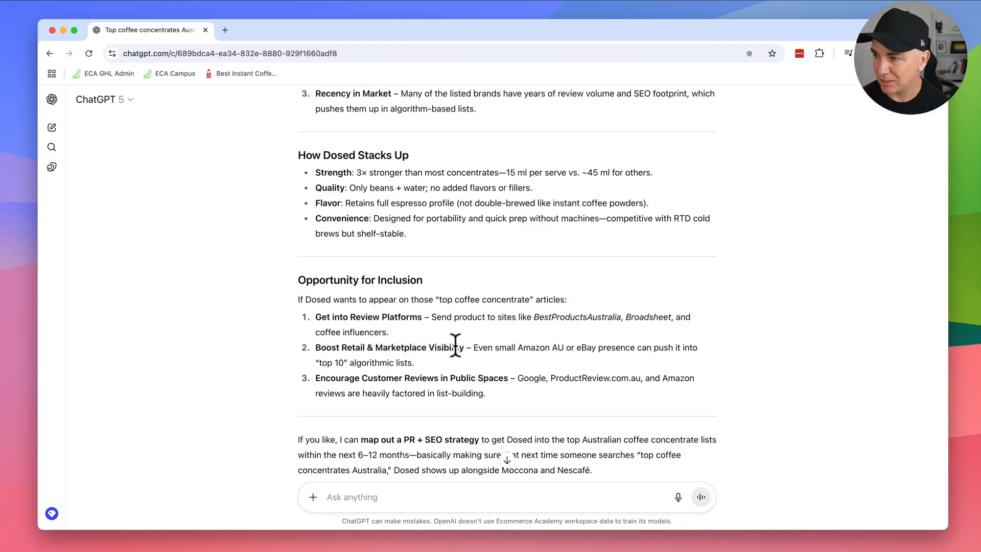
{"action": "scroll", "scroll_direction": "down", "scroll_amount": 3}
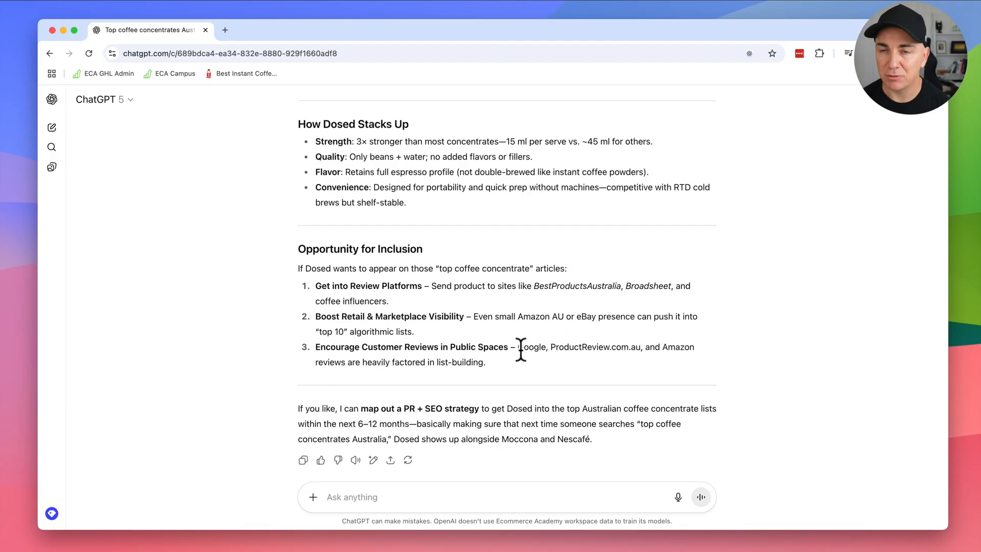
{"action": "mouse_move", "coordinate": [451, 392]}
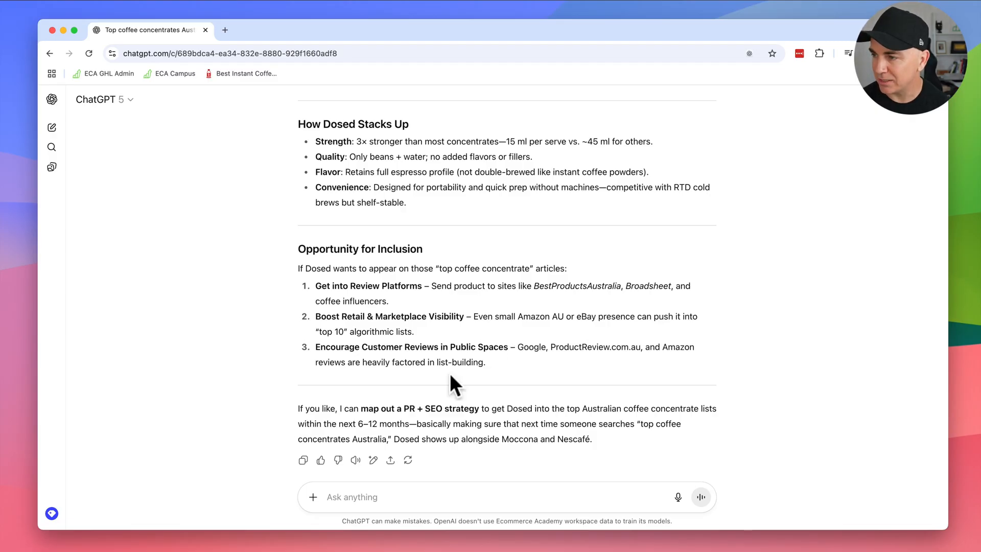
{"action": "scroll", "scroll_direction": "down", "scroll_amount": 3}
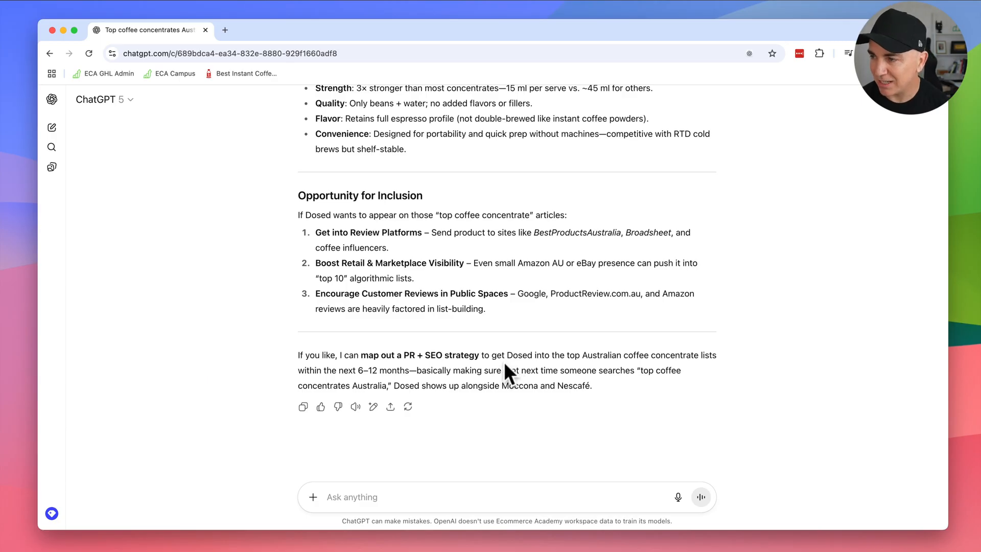
{"action": "mouse_move", "coordinate": [570, 392]}
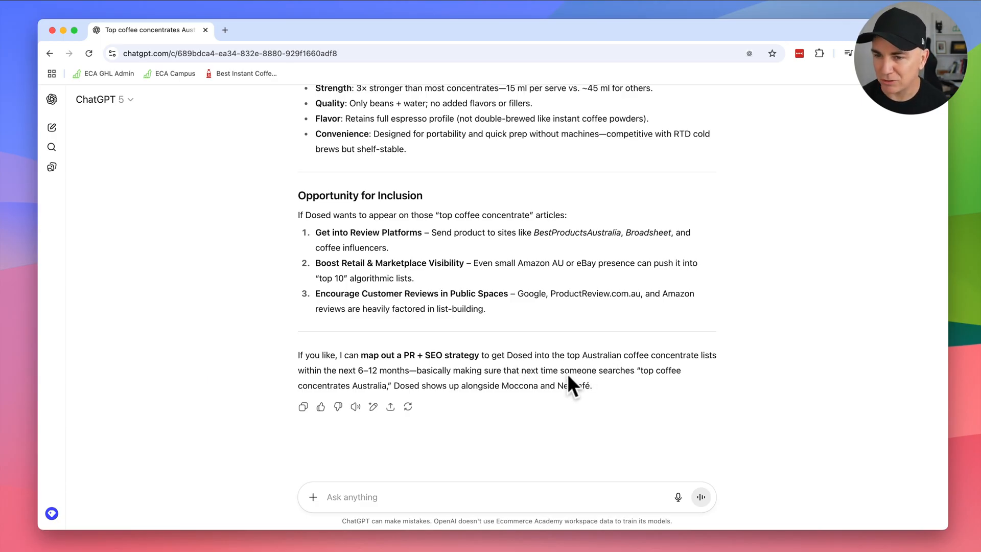
{"action": "mouse_move", "coordinate": [537, 371]}
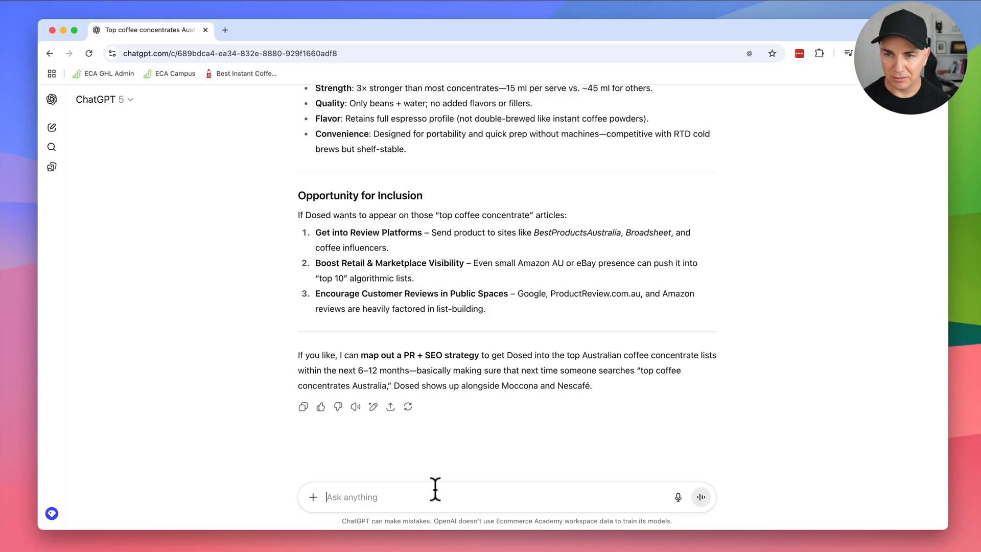
Step: Ask 'why didnt you include it in your list?' about Dosed's exclusion
{"action": "type", "text": "why didnt"}
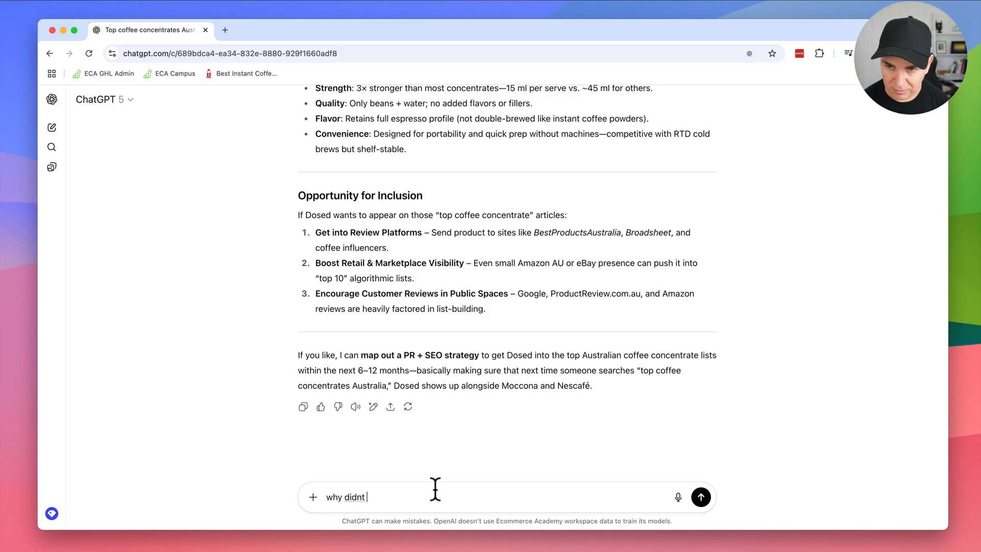
{"action": "type", "text": "you include it in your list?"}
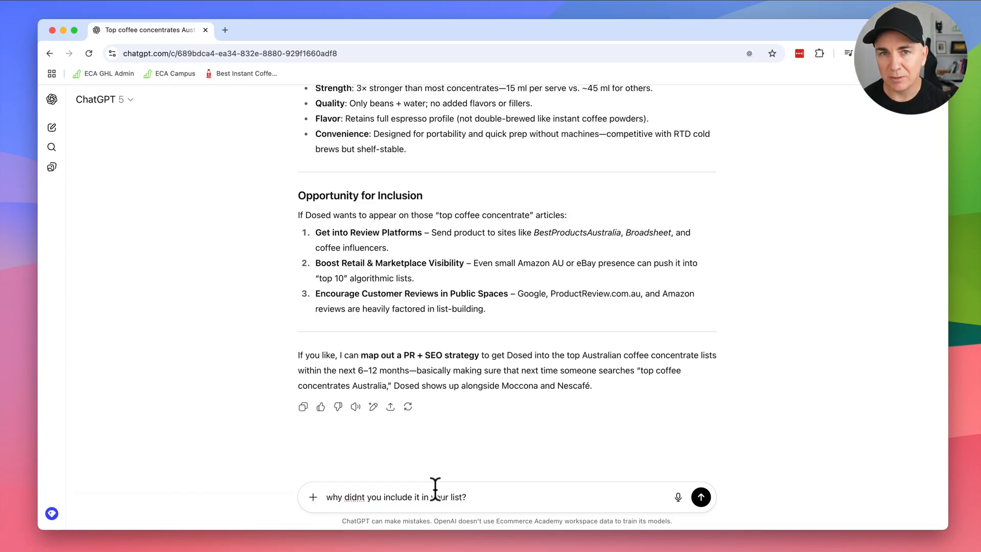
{"action": "left_click", "coordinate": [701, 497]}
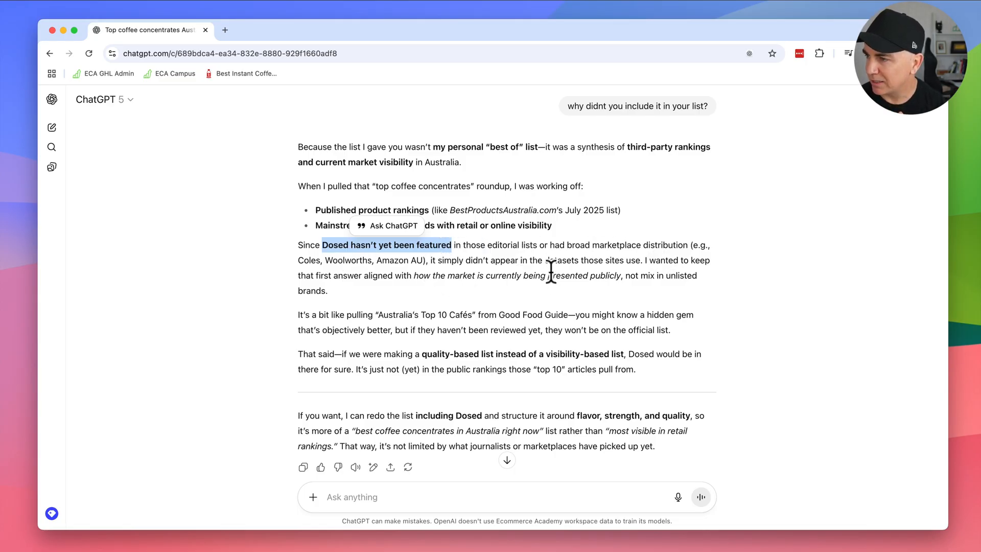
{"action": "scroll", "scroll_direction": "down", "scroll_amount": 3}
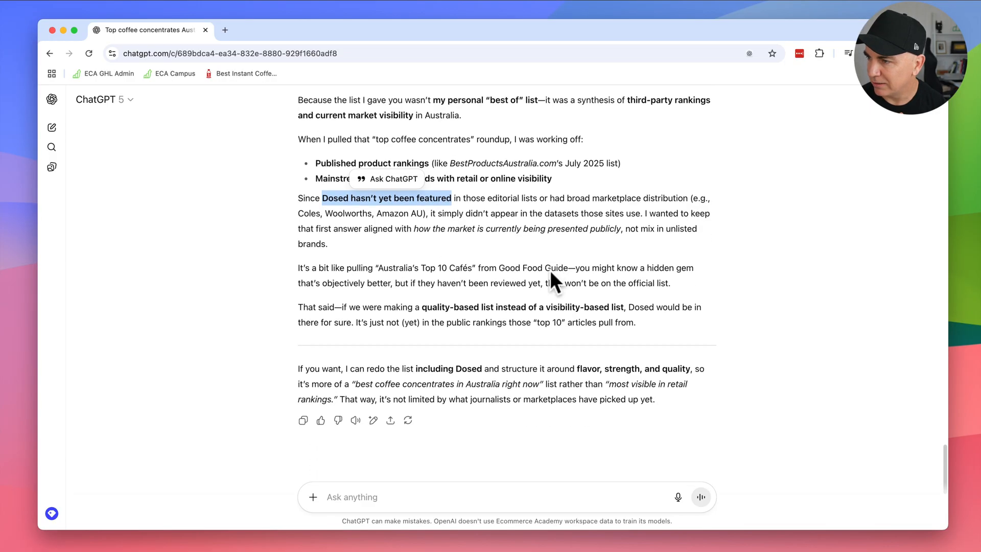
{"action": "mouse_move", "coordinate": [510, 297]}
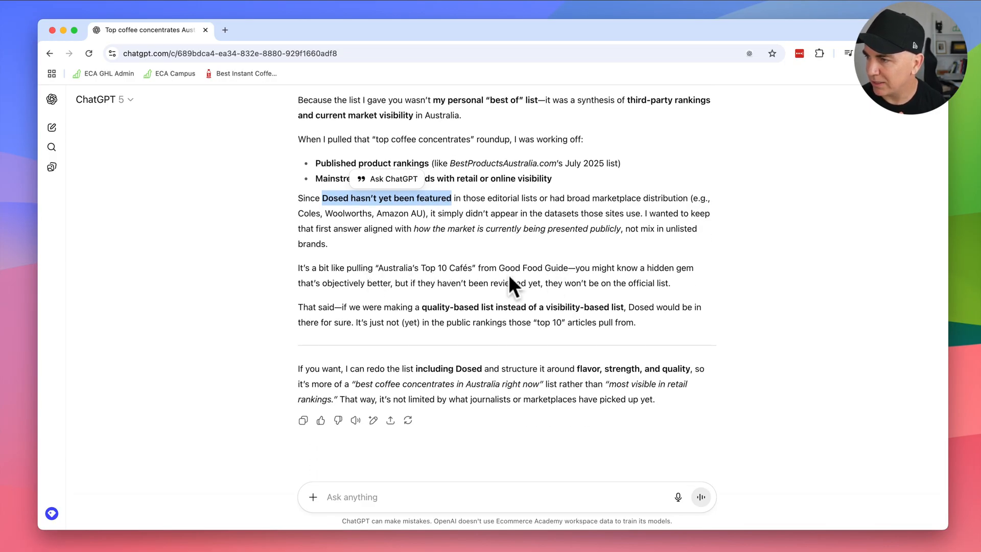
{"action": "mouse_move", "coordinate": [403, 279]}
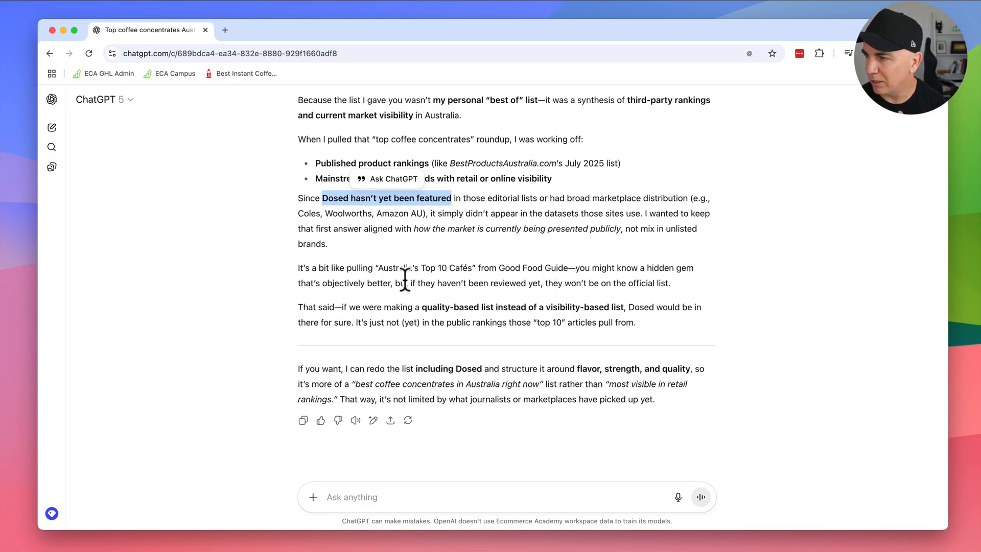
{"action": "mouse_move", "coordinate": [337, 315]}
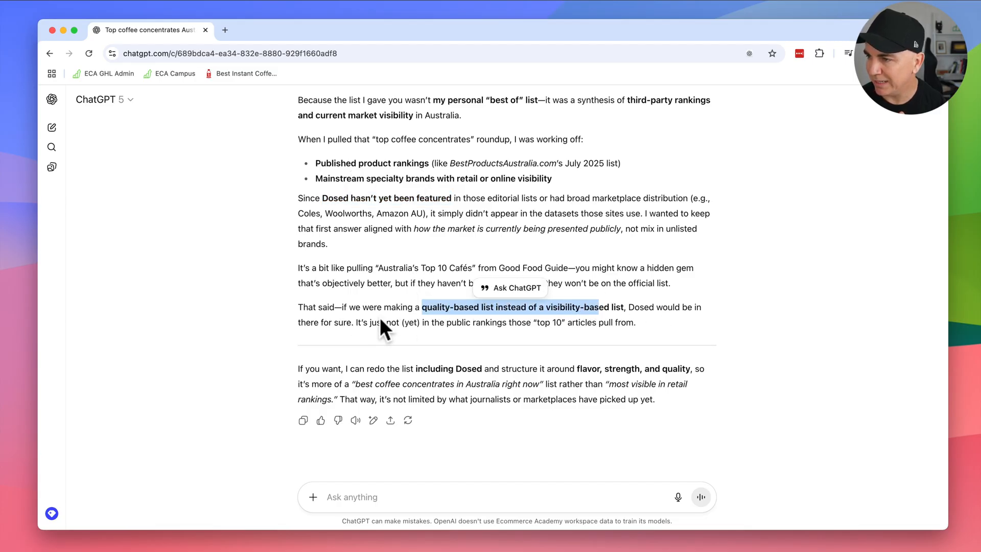
{"action": "mouse_move", "coordinate": [434, 331]}
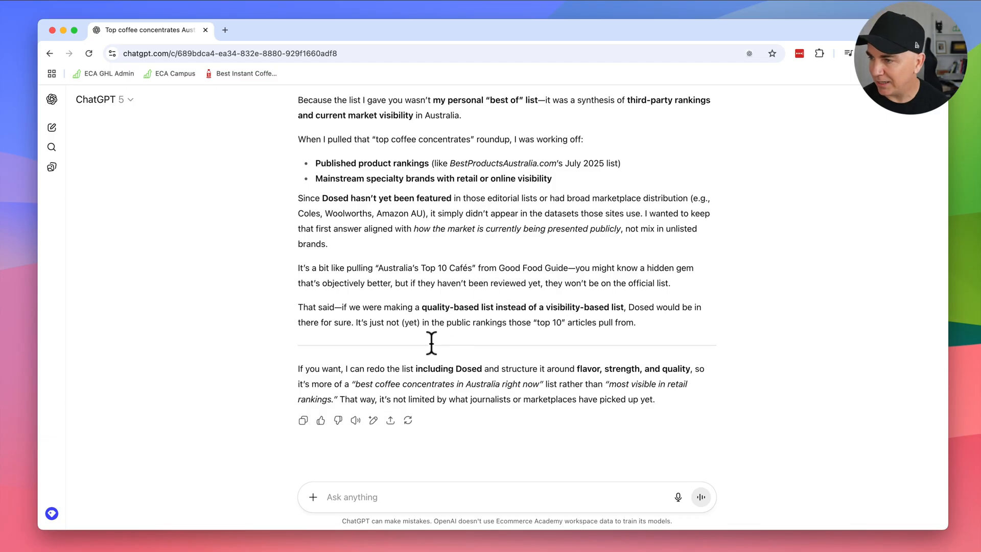
{"action": "mouse_move", "coordinate": [423, 369]}
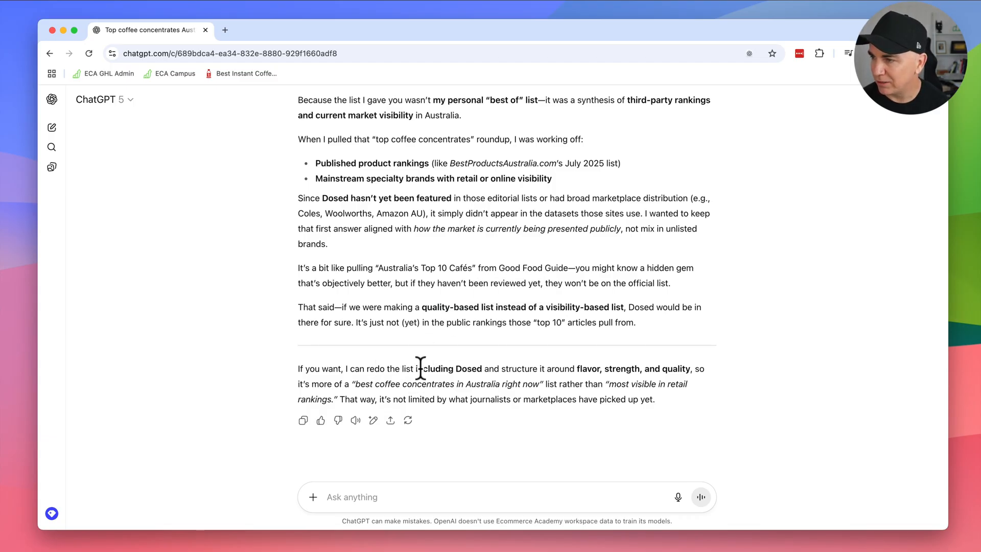
{"action": "double_click", "coordinate": [433, 369]}
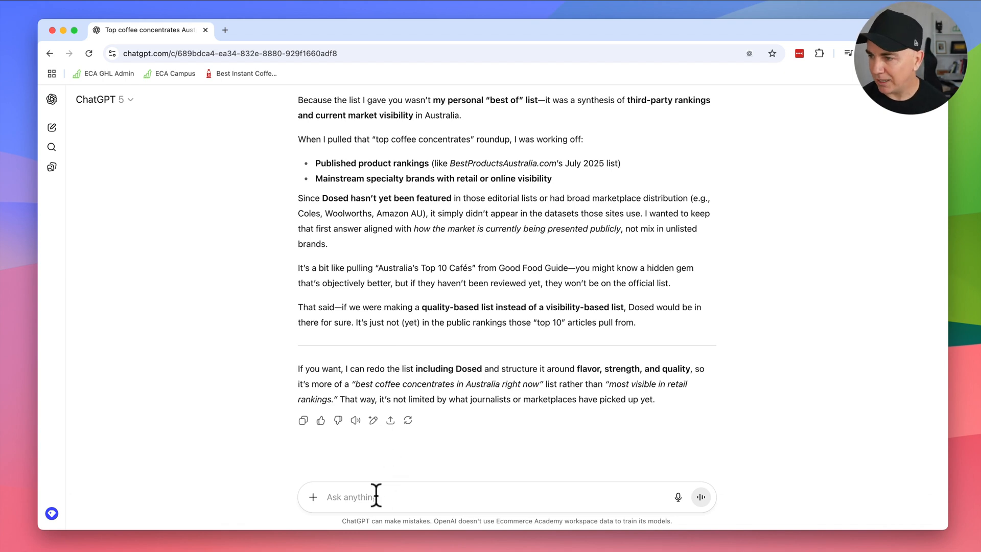
Step: Ask what Dosed can do to always get listed in the top 5, fixing a misspelling before sending
{"action": "type", "text": "what can"}
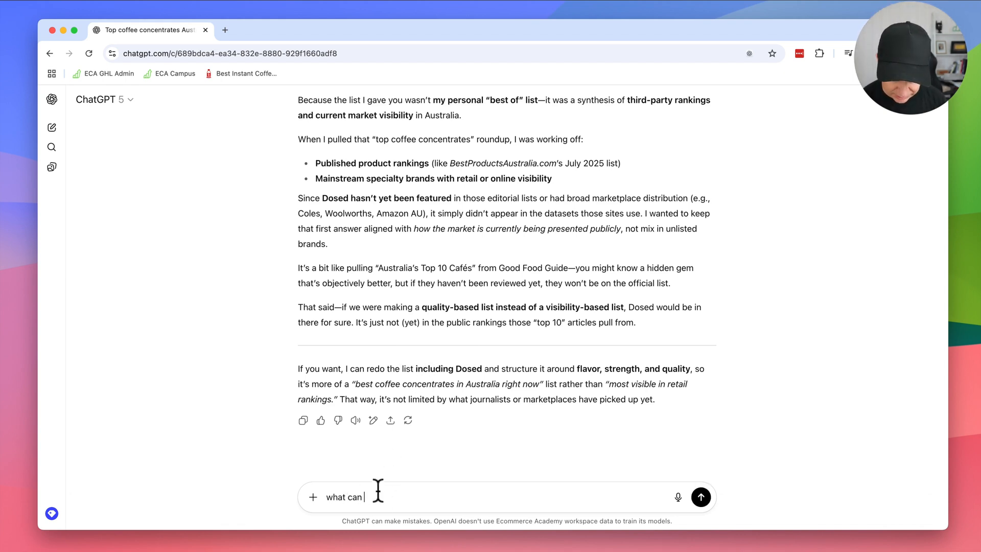
{"action": "type", "text": "dosed do"}
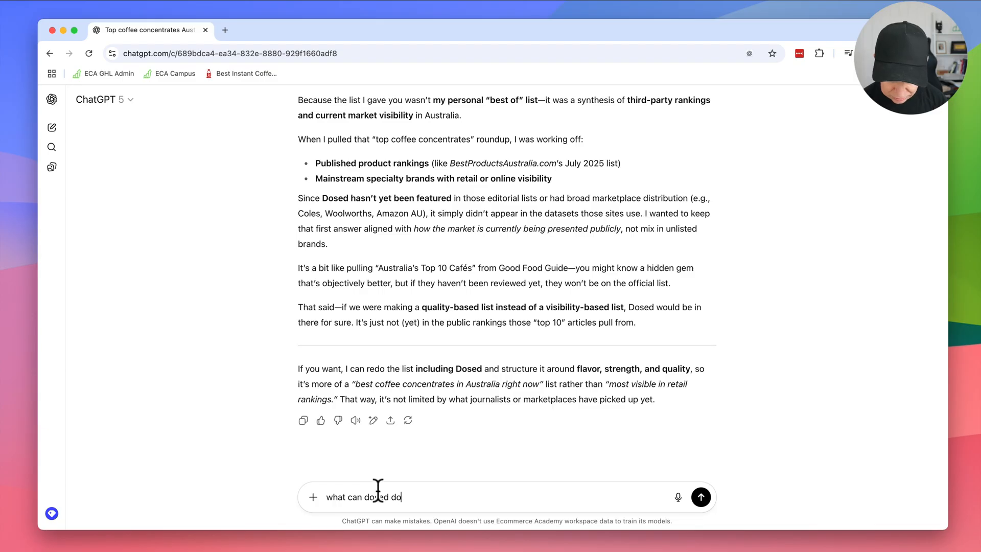
{"action": "type", "text": ", to get"}
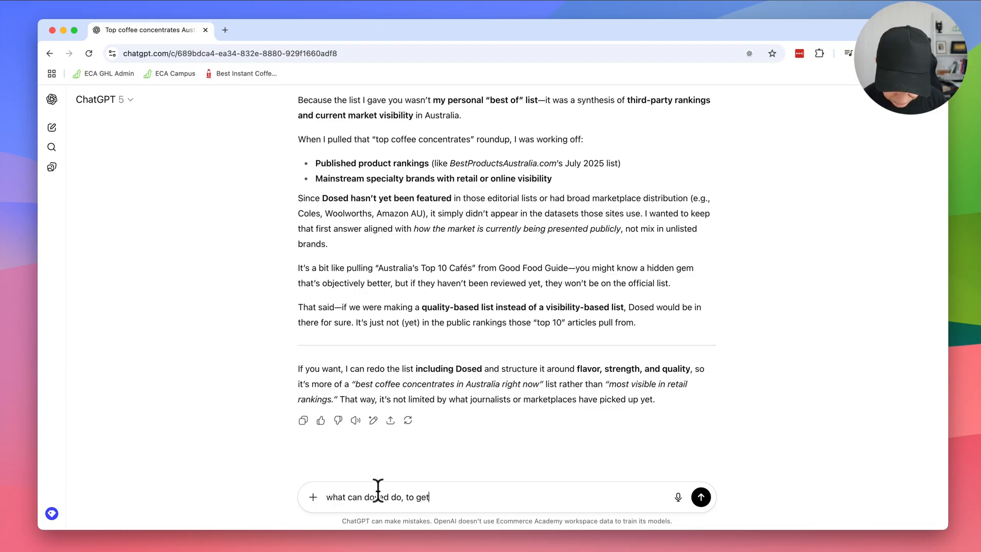
{"action": "type", "text": "listed in the top 5 recomendations a"}
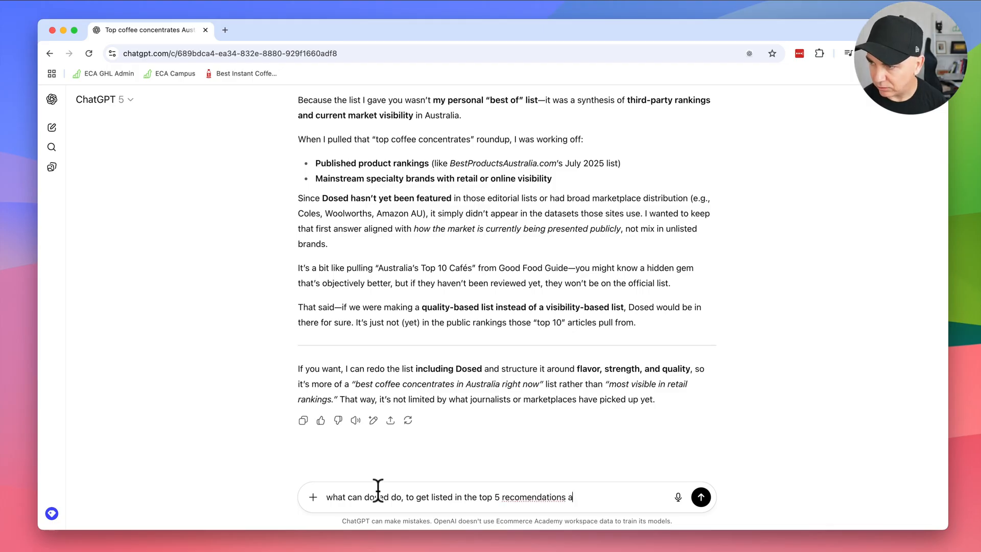
{"action": "type", "text": "lways"}
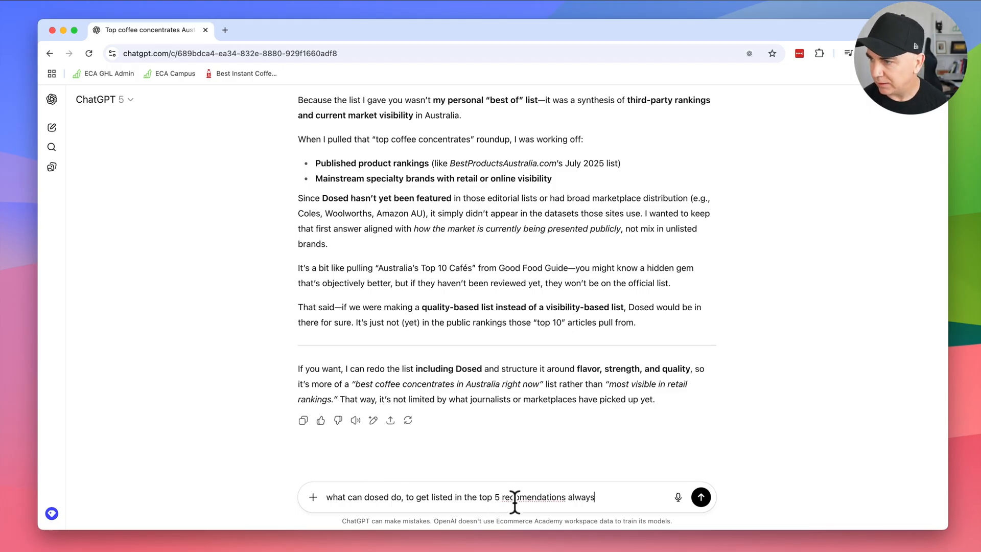
{"action": "right_click", "coordinate": [532, 496]}
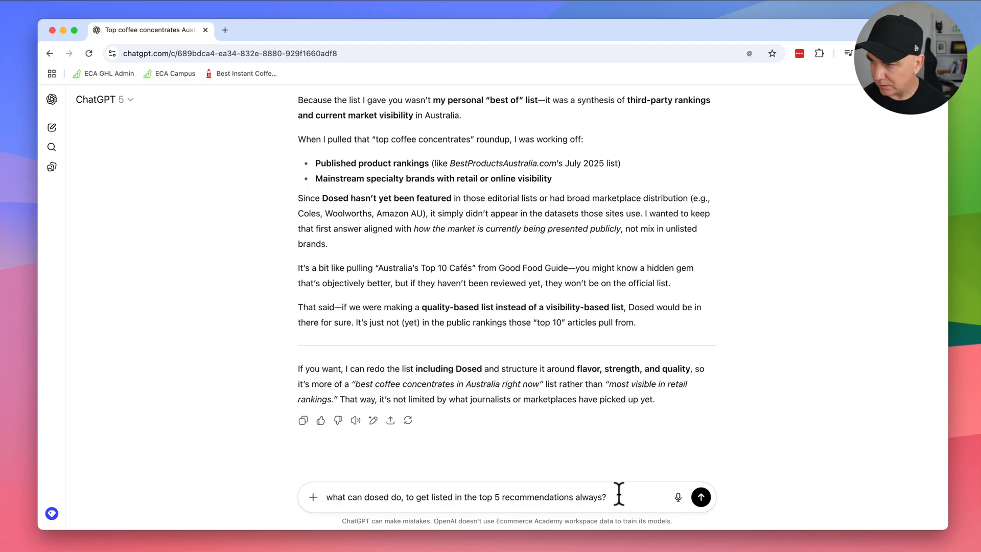
{"action": "left_click", "coordinate": [700, 497]}
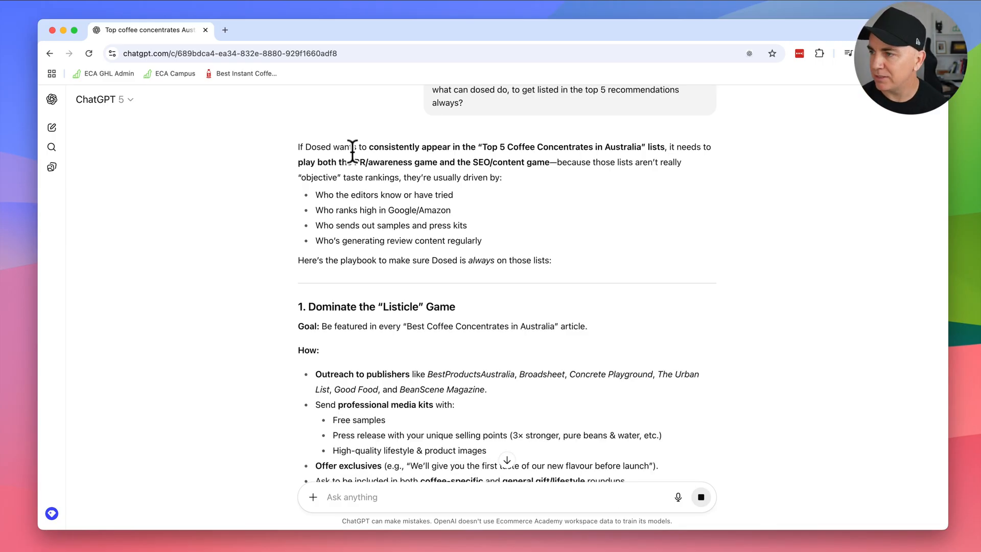
{"action": "mouse_move", "coordinate": [558, 149]}
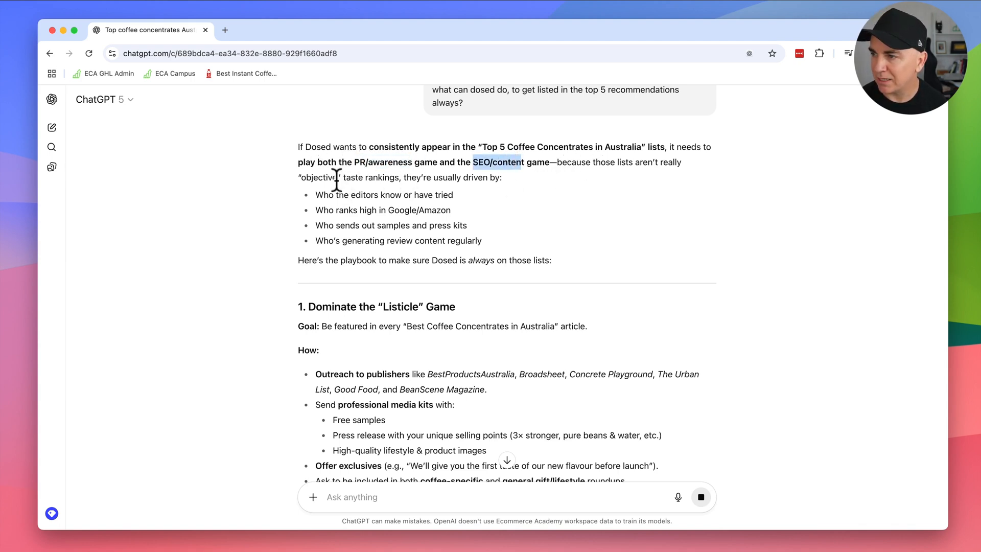
{"action": "mouse_move", "coordinate": [319, 197]}
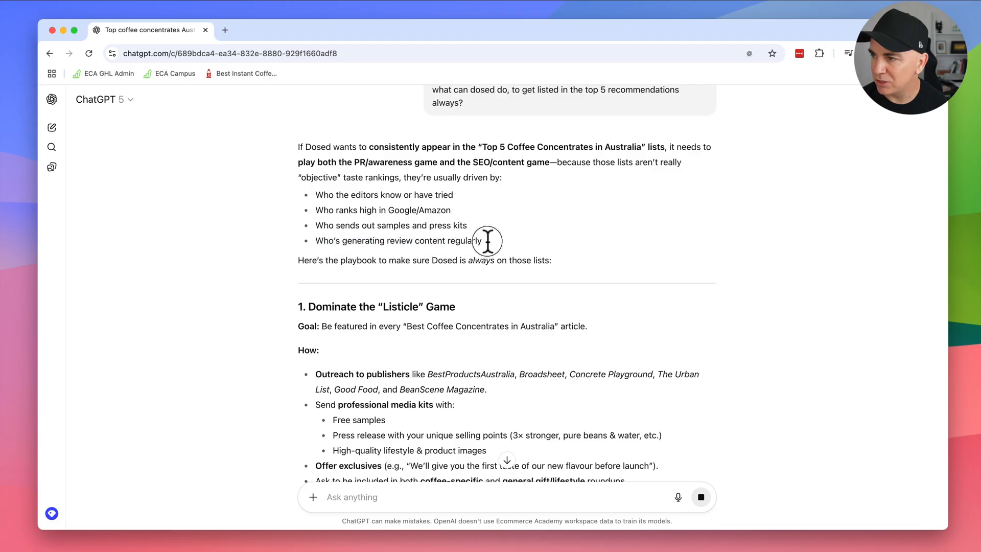
{"action": "mouse_move", "coordinate": [474, 227]}
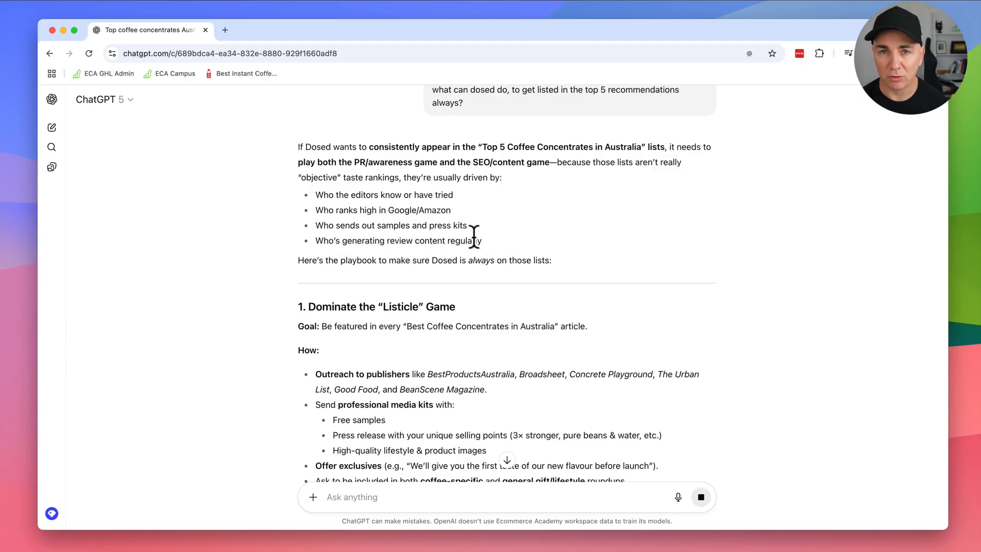
{"action": "scroll", "scroll_direction": "down", "scroll_amount": 3}
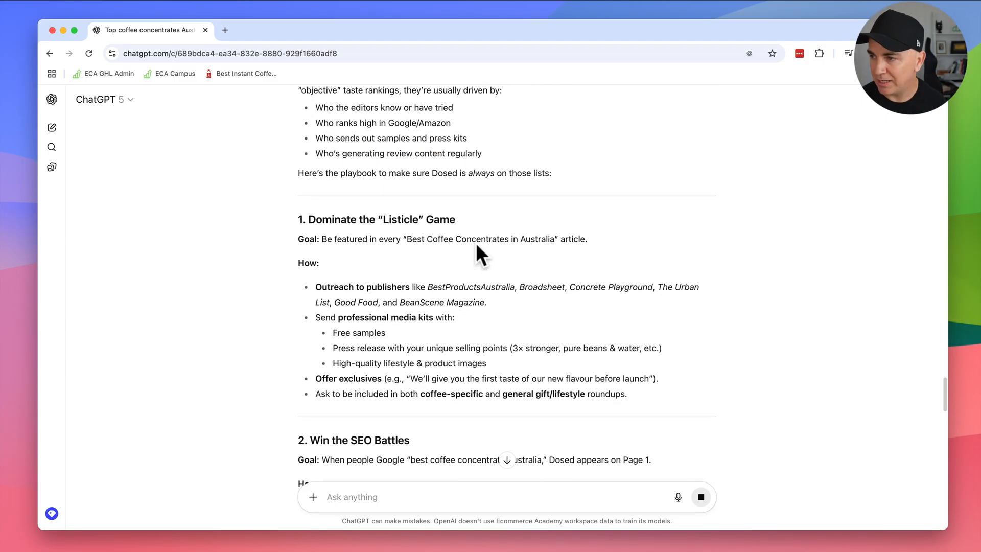
{"action": "scroll", "scroll_direction": "down", "scroll_amount": 3}
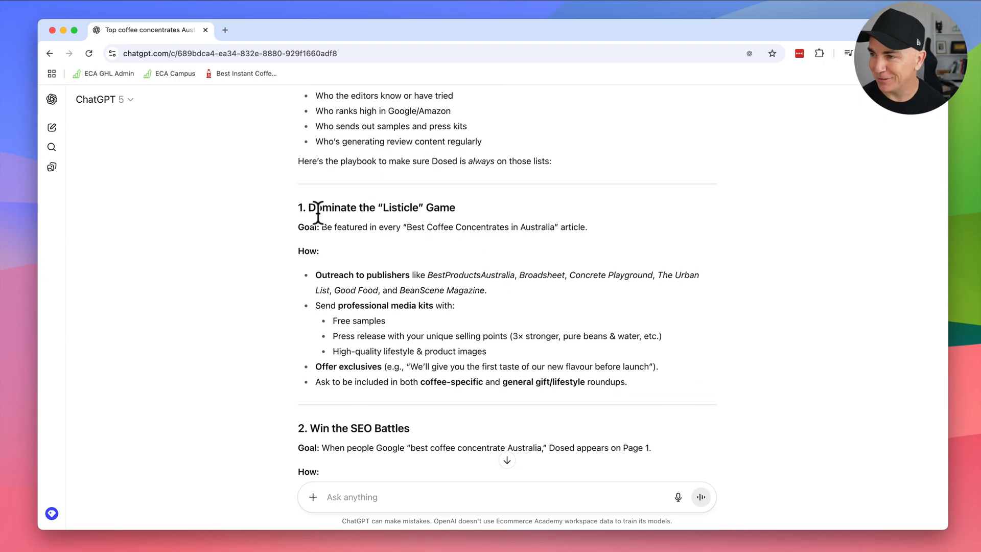
{"action": "mouse_move", "coordinate": [472, 240]}
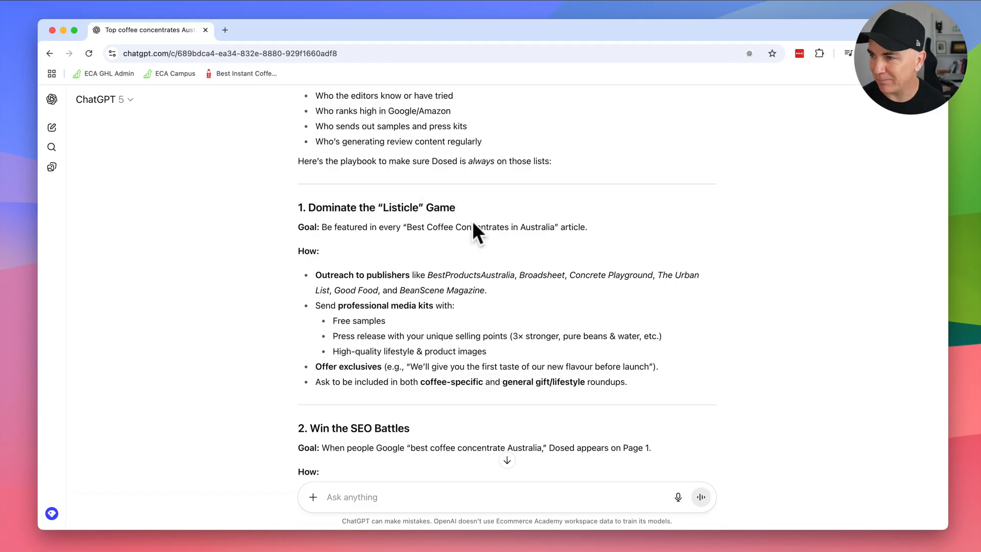
{"action": "left_click_drag", "start_coordinate": [322, 227], "coordinate": [519, 227]}
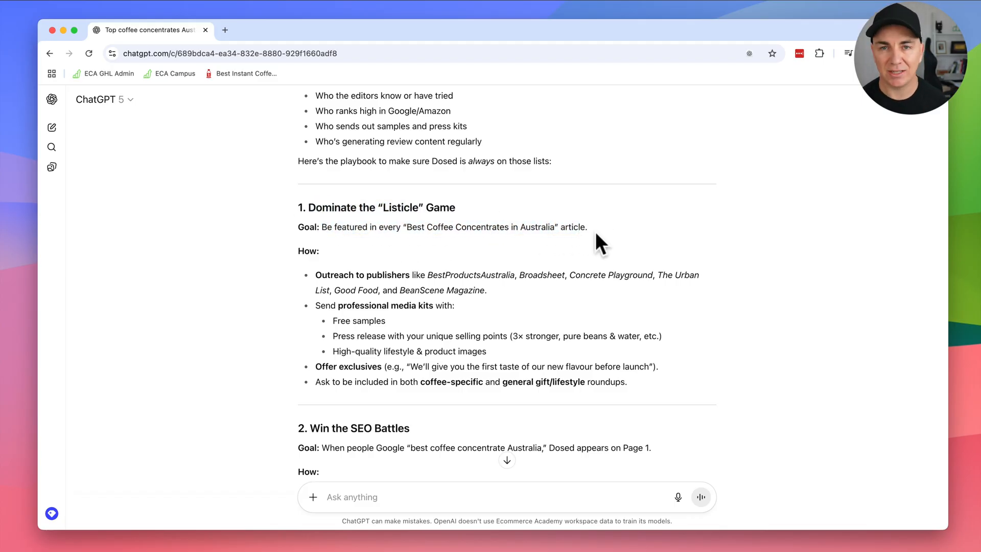
{"action": "scroll", "scroll_direction": "down", "scroll_amount": 3}
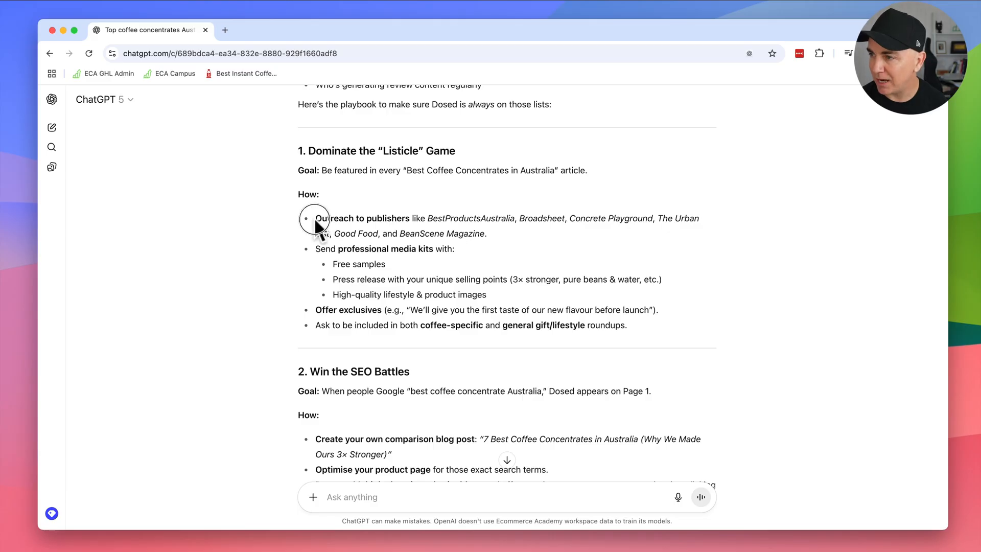
{"action": "left_click_drag", "start_coordinate": [315, 248], "coordinate": [336, 248]}
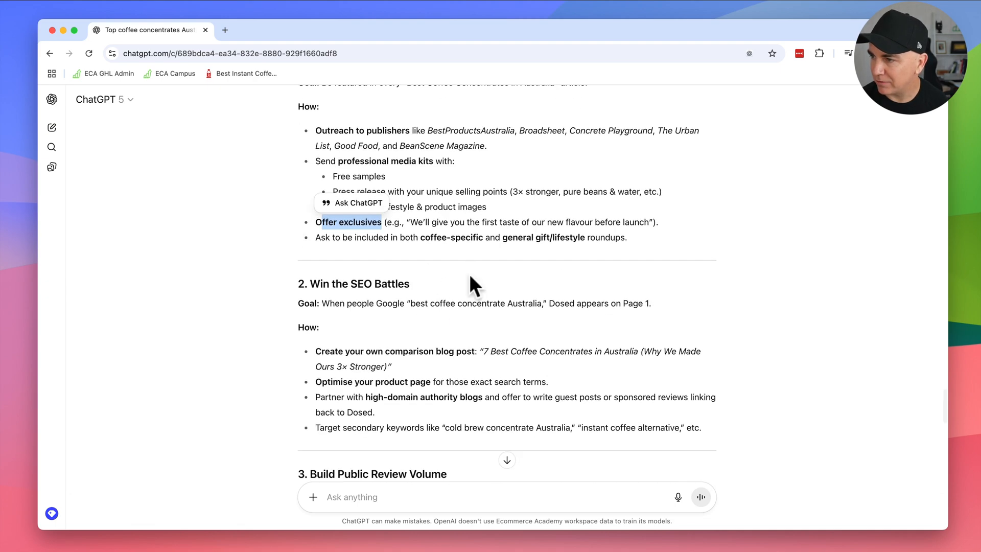
{"action": "scroll", "scroll_direction": "down", "scroll_amount": 3}
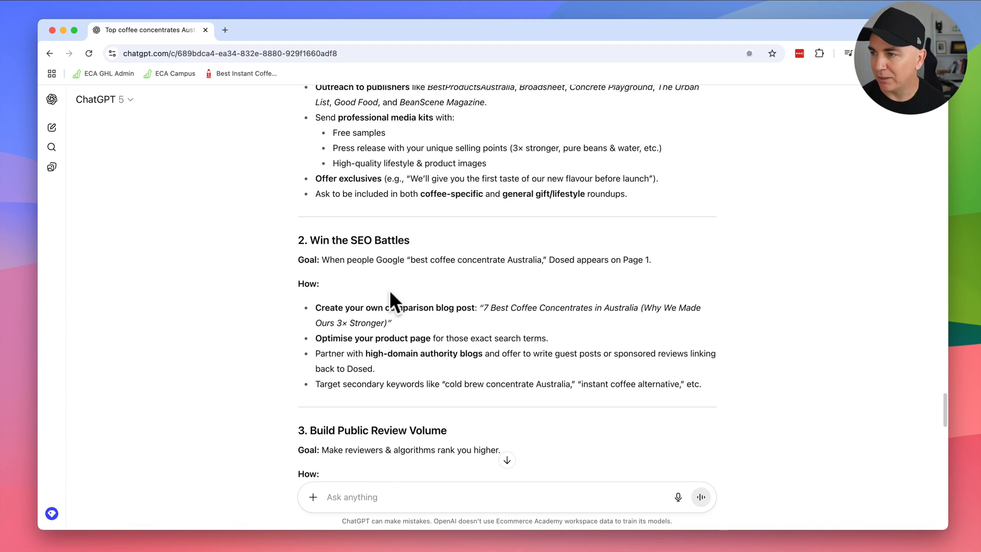
{"action": "mouse_move", "coordinate": [364, 290]}
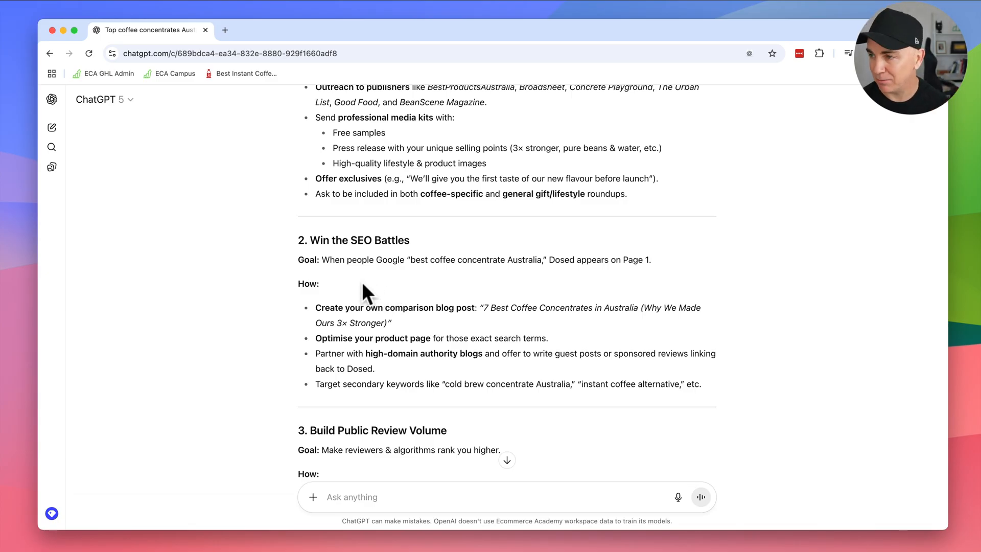
{"action": "mouse_move", "coordinate": [518, 266]}
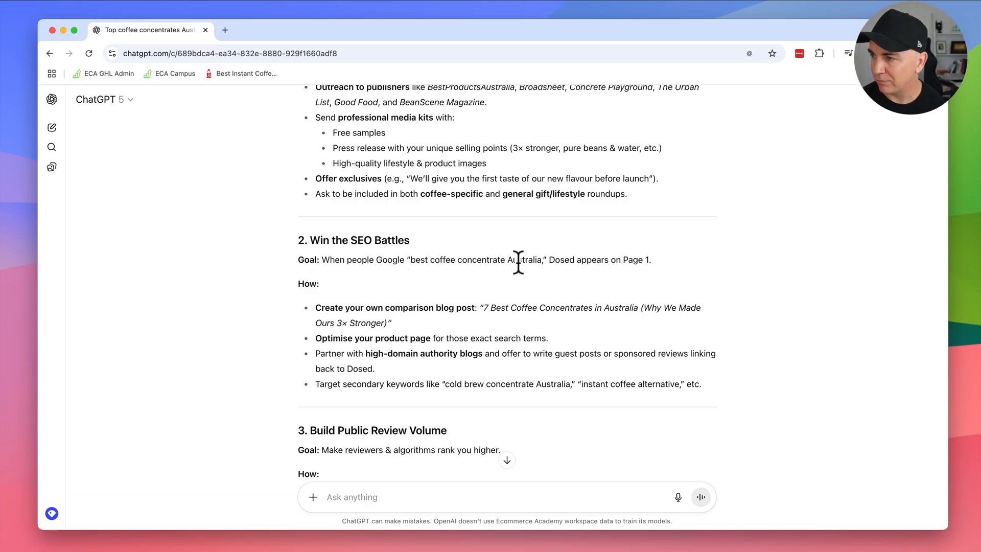
{"action": "scroll", "scroll_direction": "down", "scroll_amount": 3}
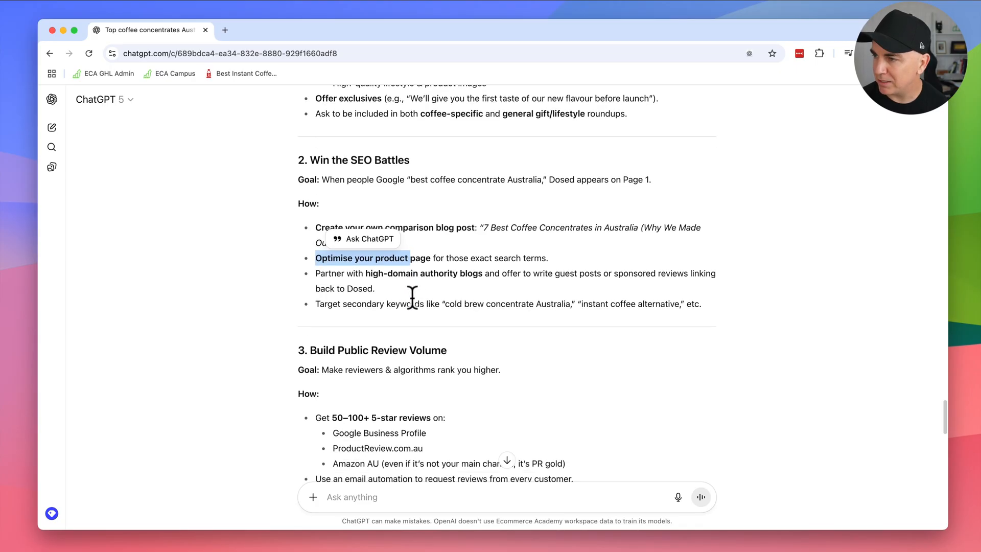
{"action": "scroll", "scroll_direction": "down", "scroll_amount": 3}
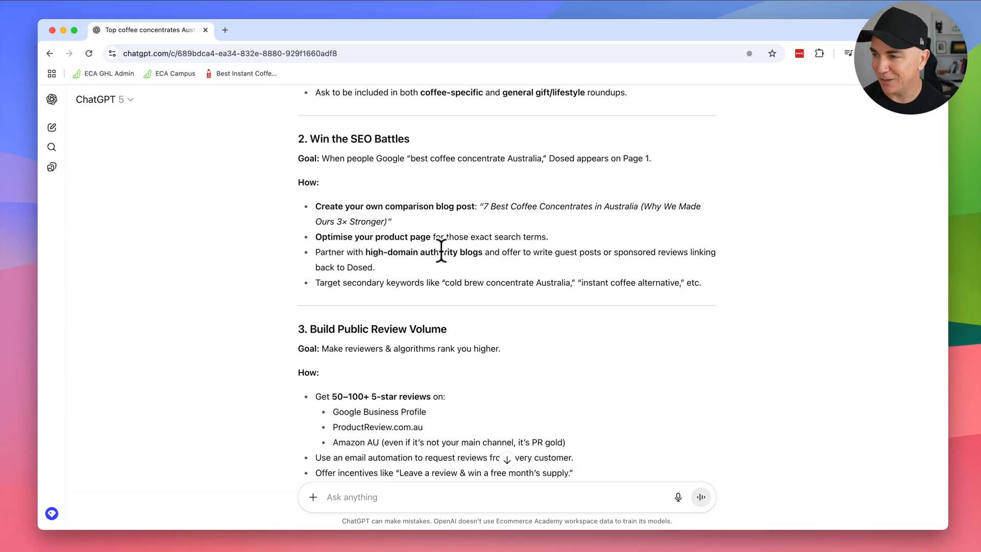
{"action": "scroll", "scroll_direction": "down", "scroll_amount": 3}
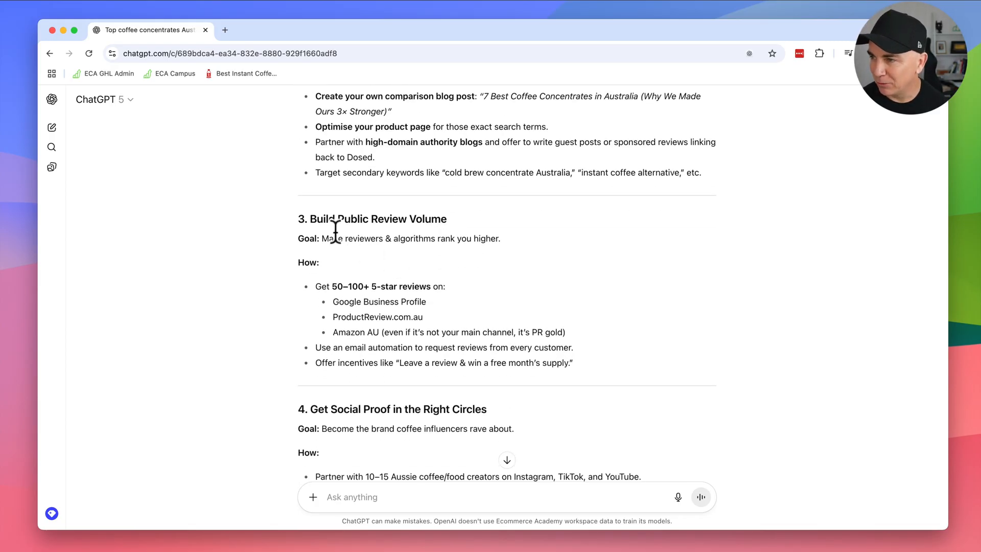
{"action": "scroll", "scroll_direction": "down", "scroll_amount": 3}
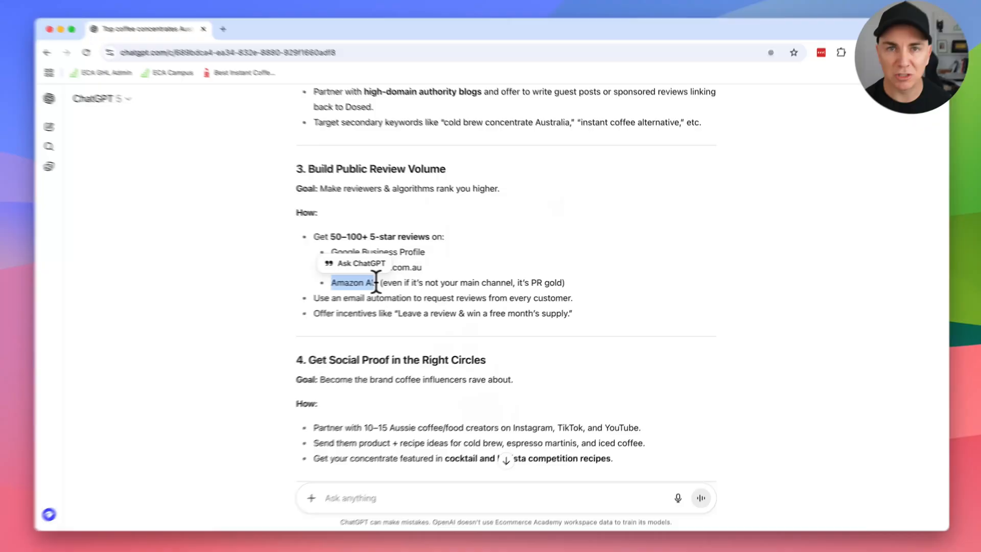
{"action": "scroll", "scroll_direction": "down", "scroll_amount": 3}
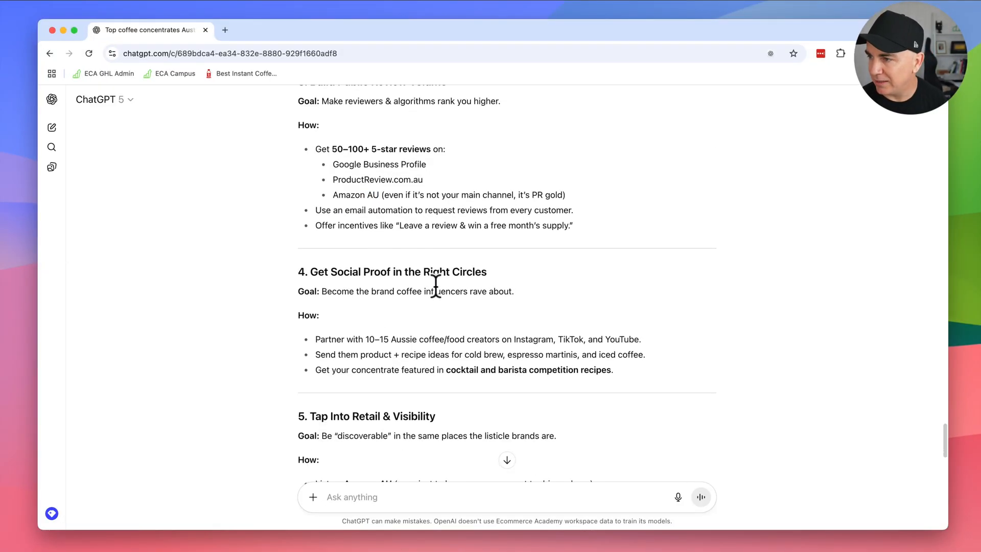
{"action": "scroll", "scroll_direction": "down", "scroll_amount": 3}
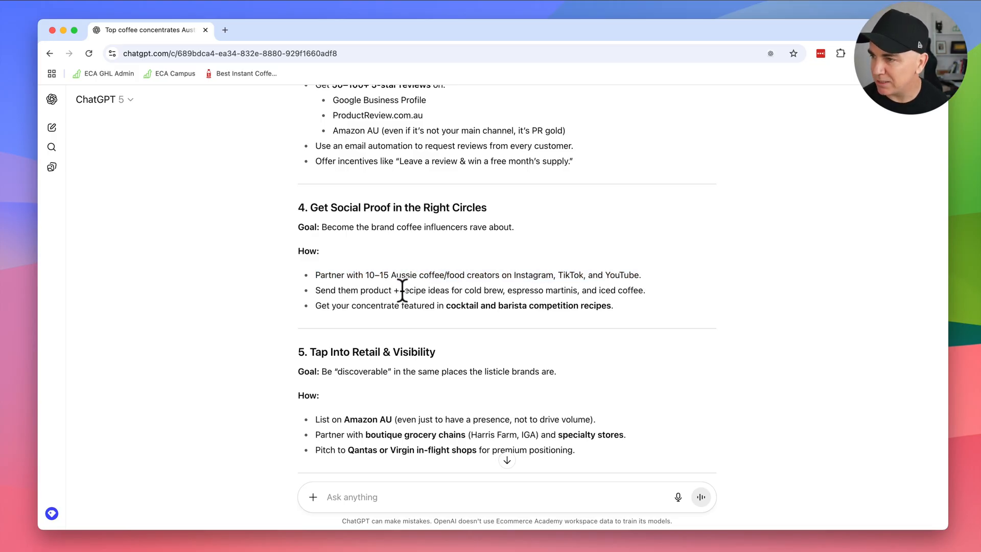
{"action": "scroll", "scroll_direction": "down", "scroll_amount": 3}
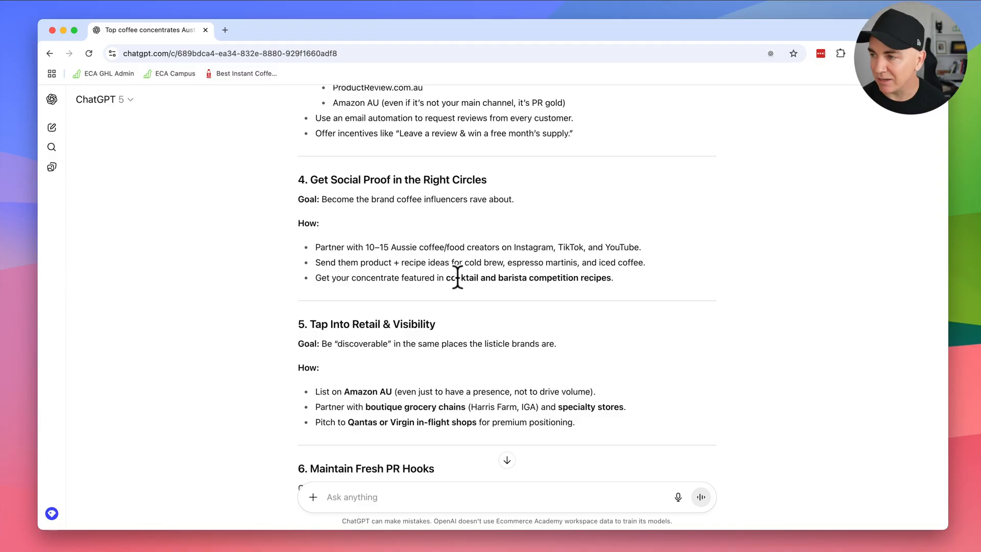
{"action": "scroll", "scroll_direction": "down", "scroll_amount": 3}
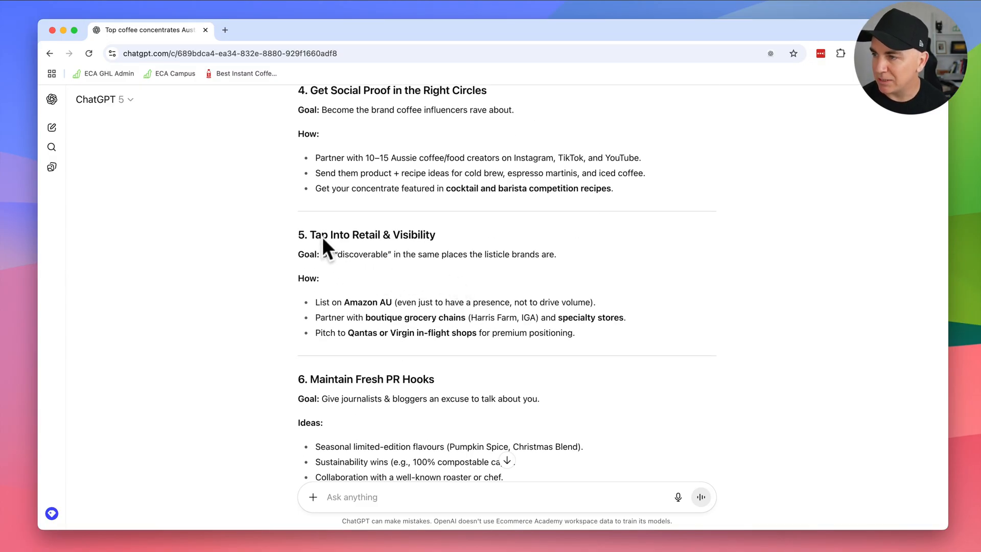
{"action": "left_click_drag", "start_coordinate": [322, 255], "coordinate": [551, 254]}
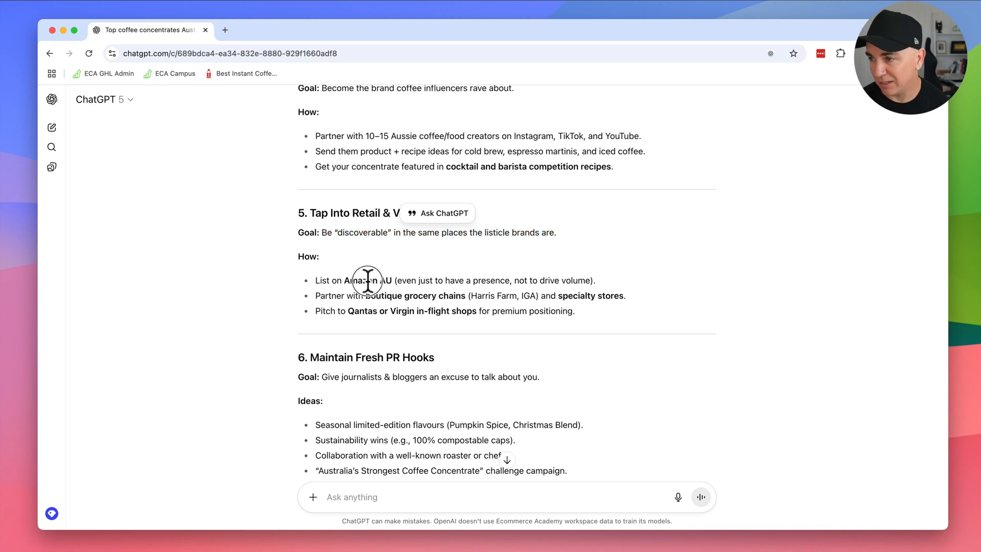
{"action": "mouse_move", "coordinate": [368, 300]}
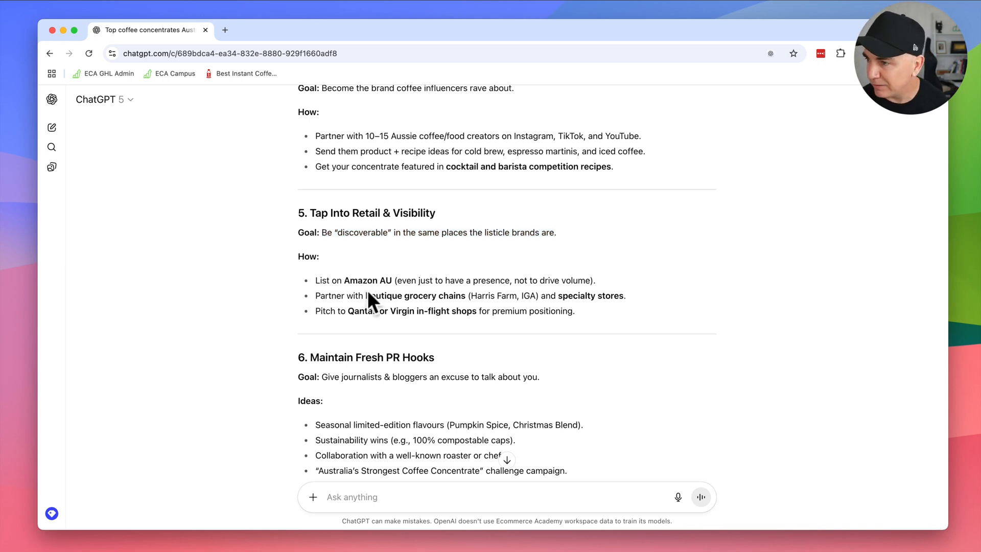
{"action": "left_click_drag", "start_coordinate": [366, 296], "coordinate": [462, 295]}
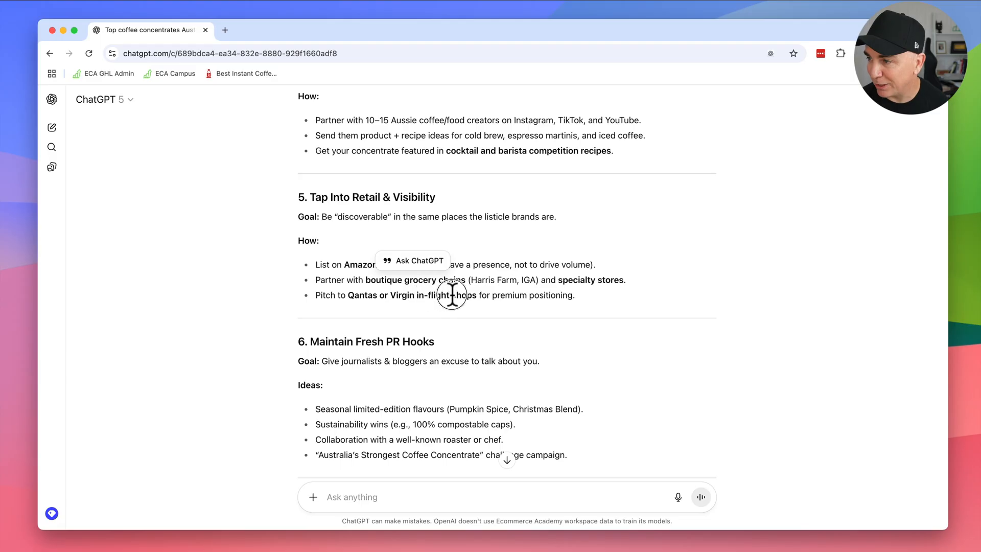
{"action": "scroll", "scroll_direction": "down", "scroll_amount": 3}
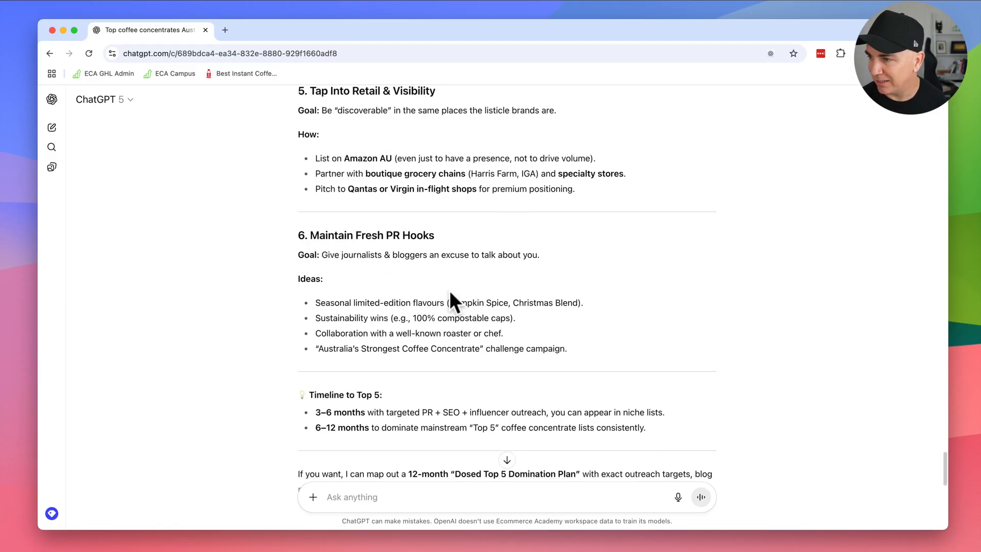
{"action": "scroll", "scroll_direction": "down", "scroll_amount": 3}
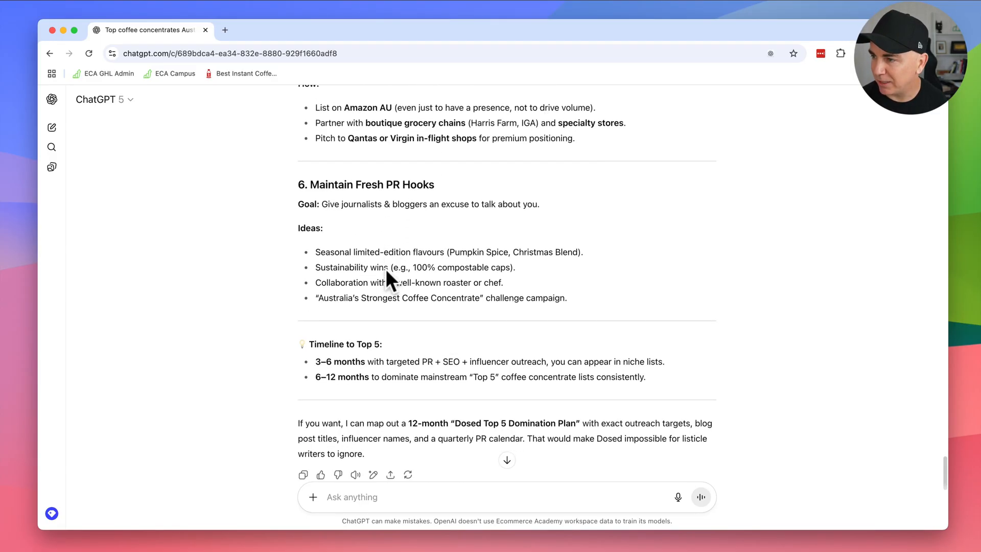
{"action": "scroll", "scroll_direction": "down", "scroll_amount": 3}
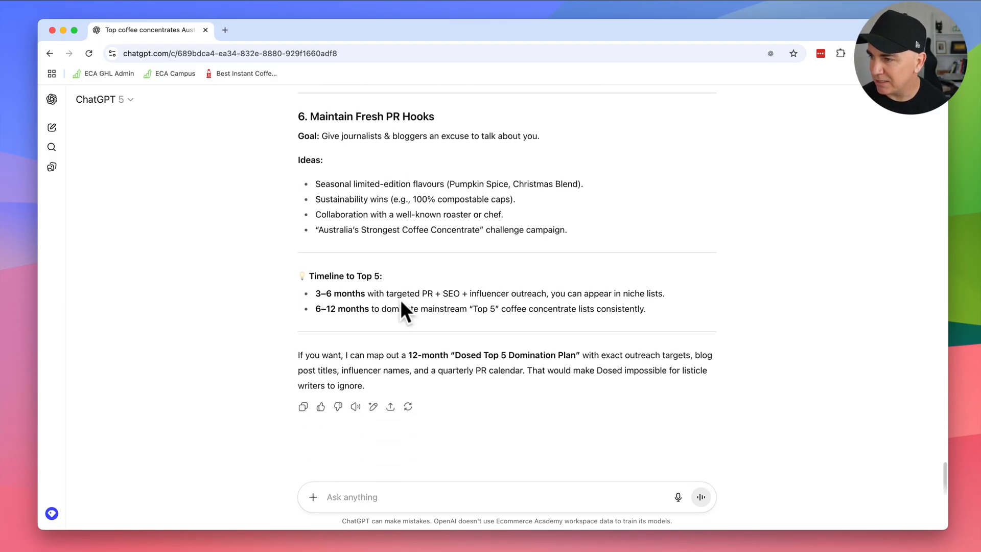
{"action": "mouse_move", "coordinate": [300, 356]}
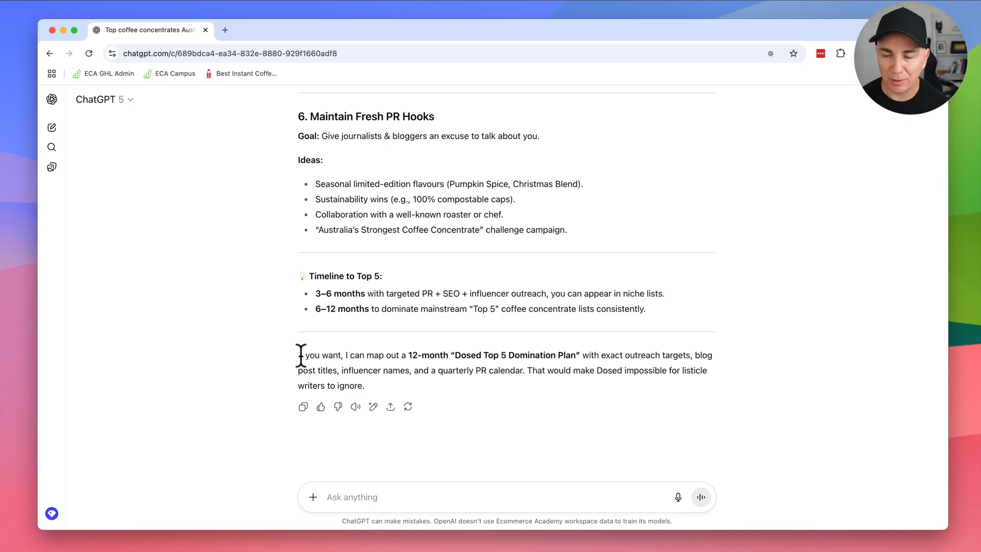
Step: Highlight the 12-month plan offer and reply 'Yes please map it out'
{"action": "left_click_drag", "start_coordinate": [299, 354], "coordinate": [524, 355]}
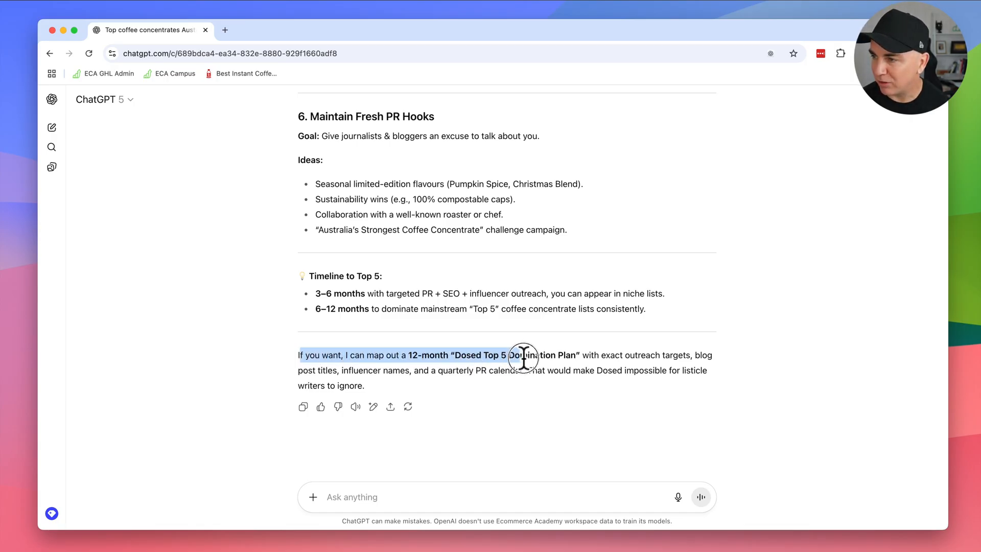
{"action": "left_click_drag", "start_coordinate": [524, 356], "coordinate": [588, 357]}
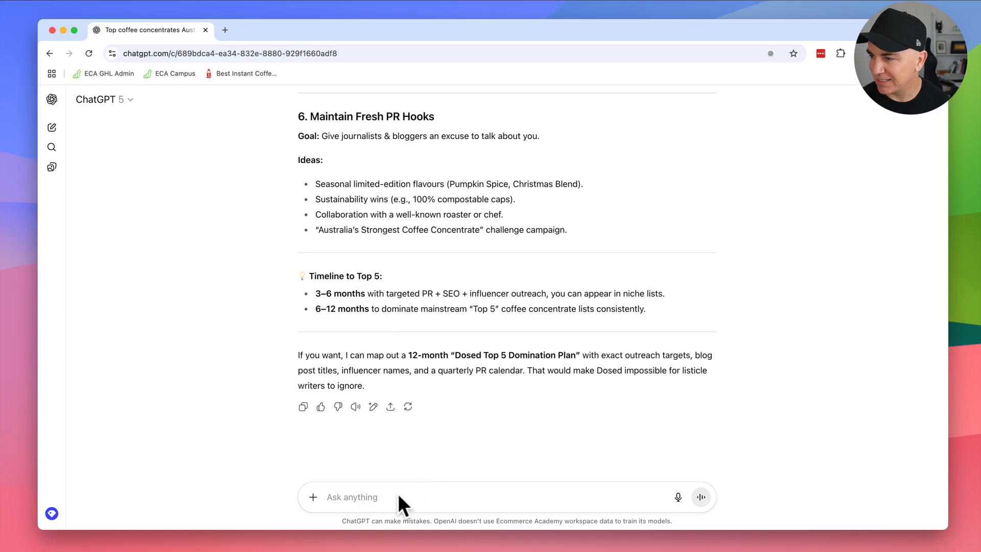
{"action": "type", "text": "Yes please"}
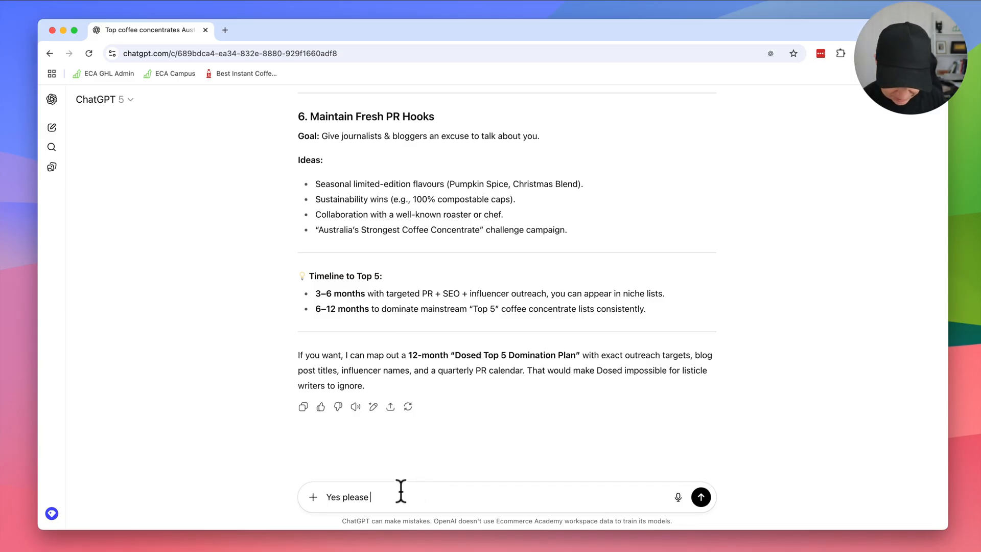
{"action": "type", "text": "map it out"}
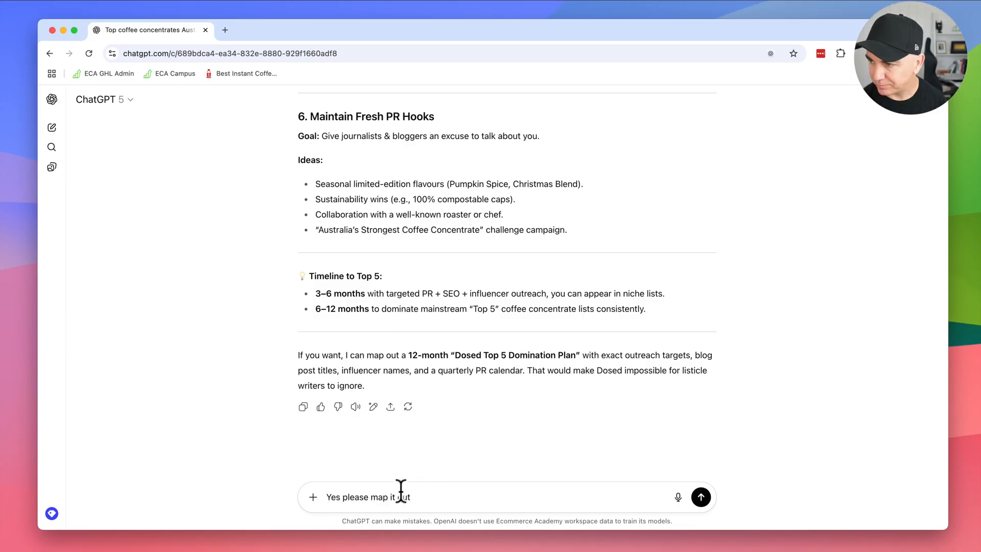
{"action": "left_click", "coordinate": [700, 497]}
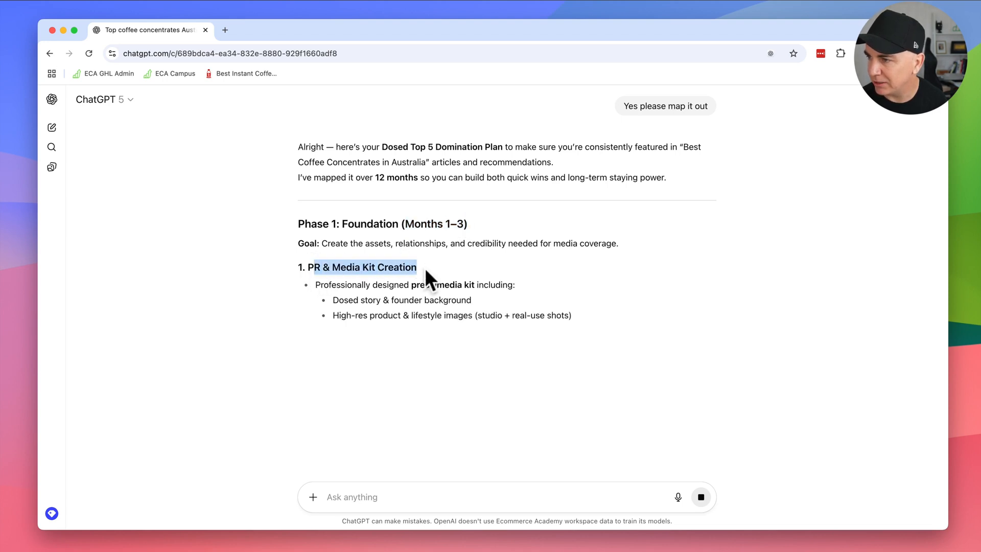
Step: Read Phases 1–4, the Key Metrics to Track table, Estimated Timeline and quarterly calendar offer
{"action": "scroll", "scroll_direction": "down", "scroll_amount": 3}
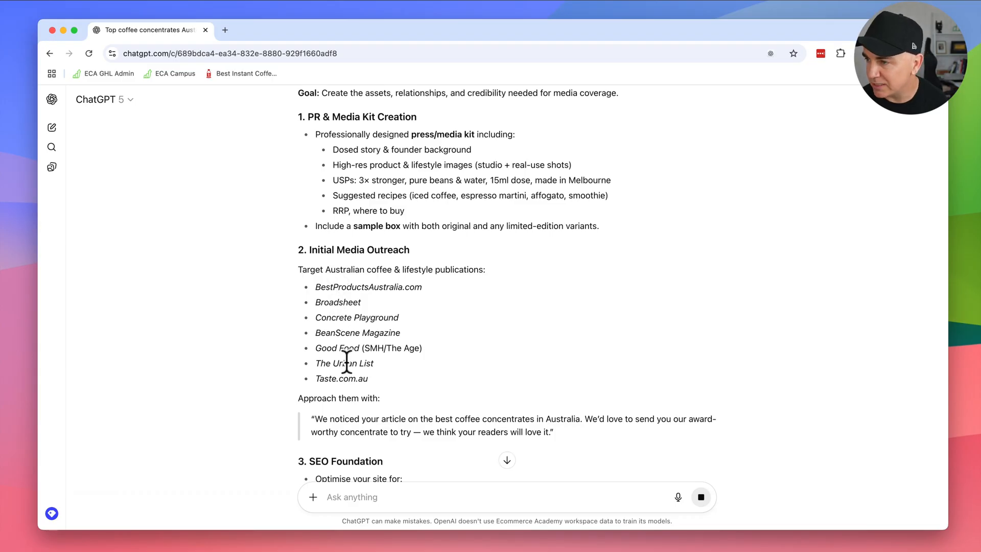
{"action": "scroll", "scroll_direction": "down", "scroll_amount": 3}
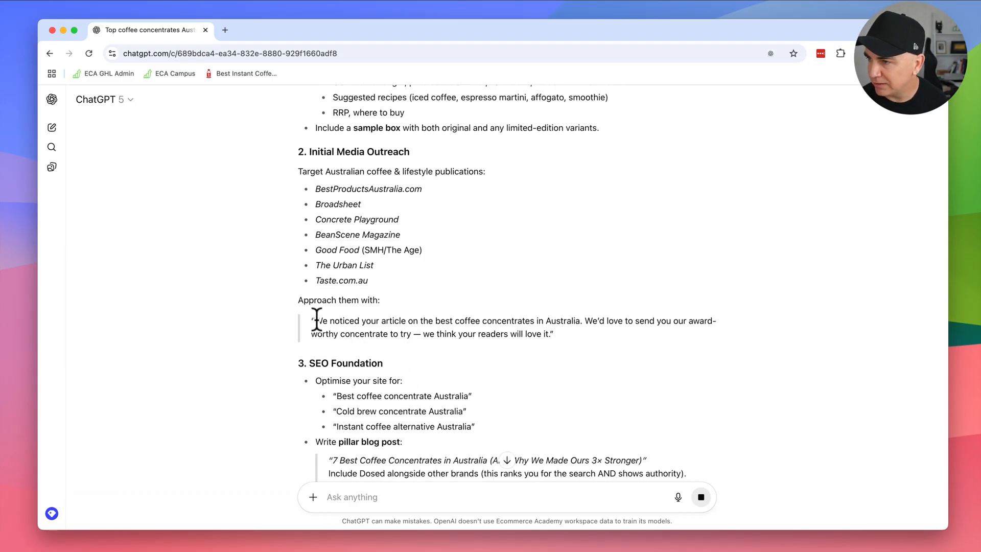
{"action": "scroll", "scroll_direction": "down", "scroll_amount": 3}
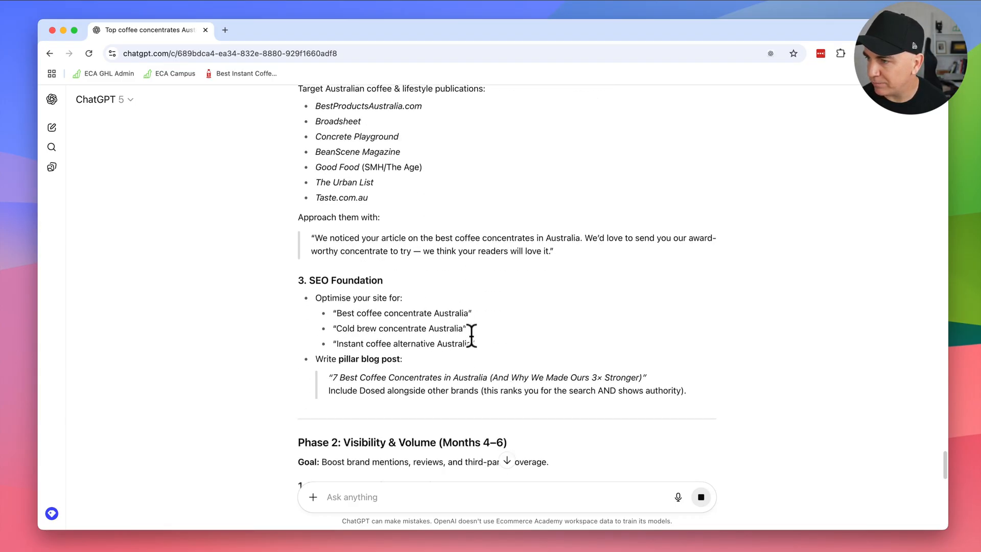
{"action": "scroll", "scroll_direction": "down", "scroll_amount": 3}
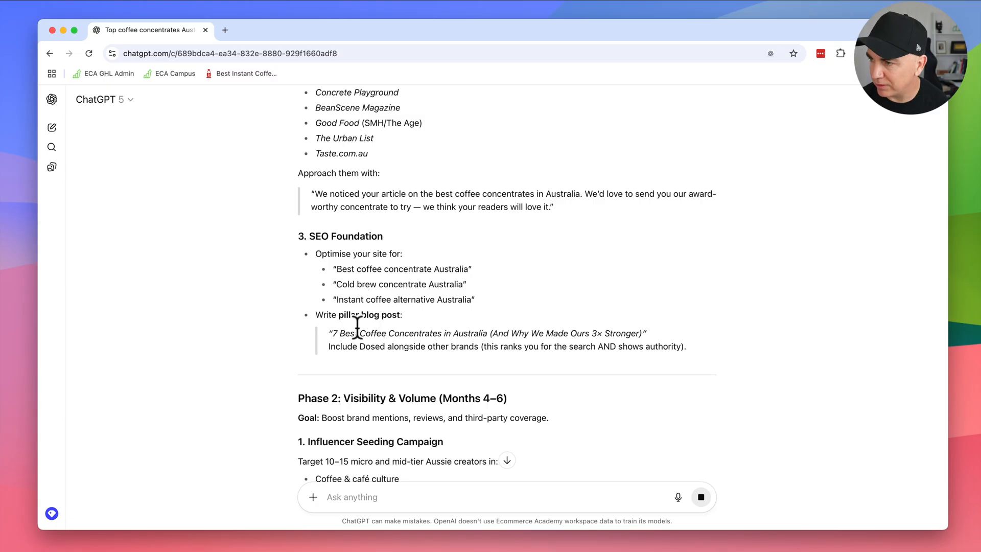
{"action": "scroll", "scroll_direction": "down", "scroll_amount": 3}
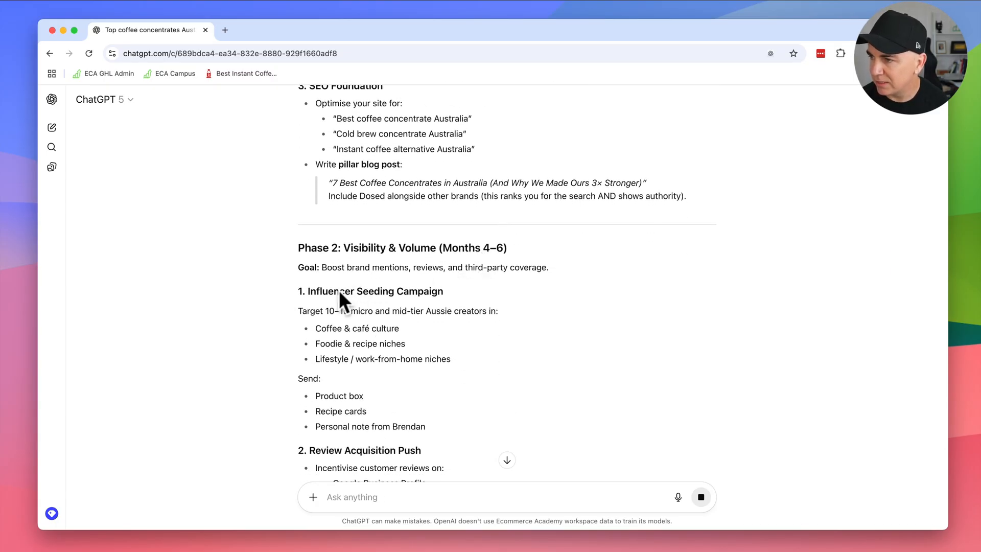
{"action": "scroll", "scroll_direction": "down", "scroll_amount": 3}
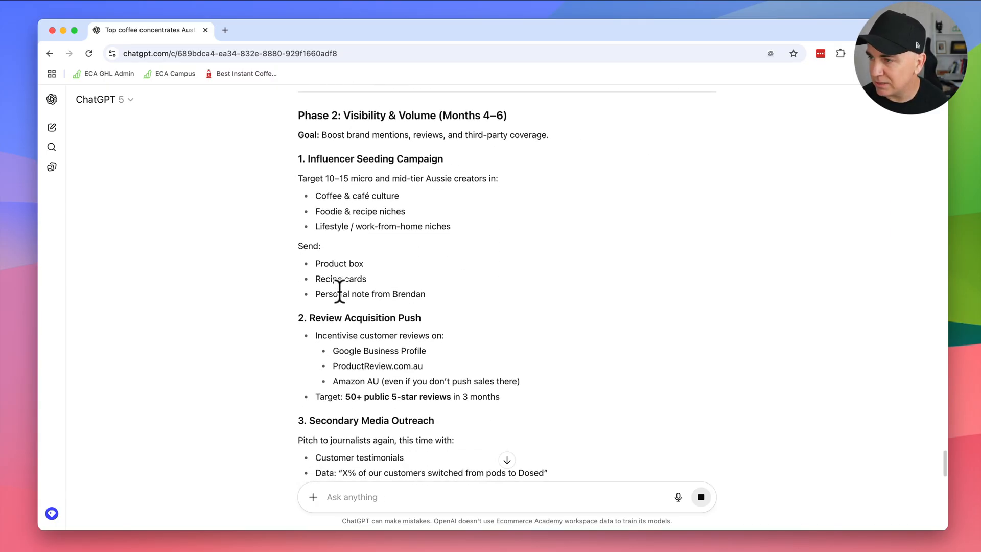
{"action": "scroll", "scroll_direction": "down", "scroll_amount": 3}
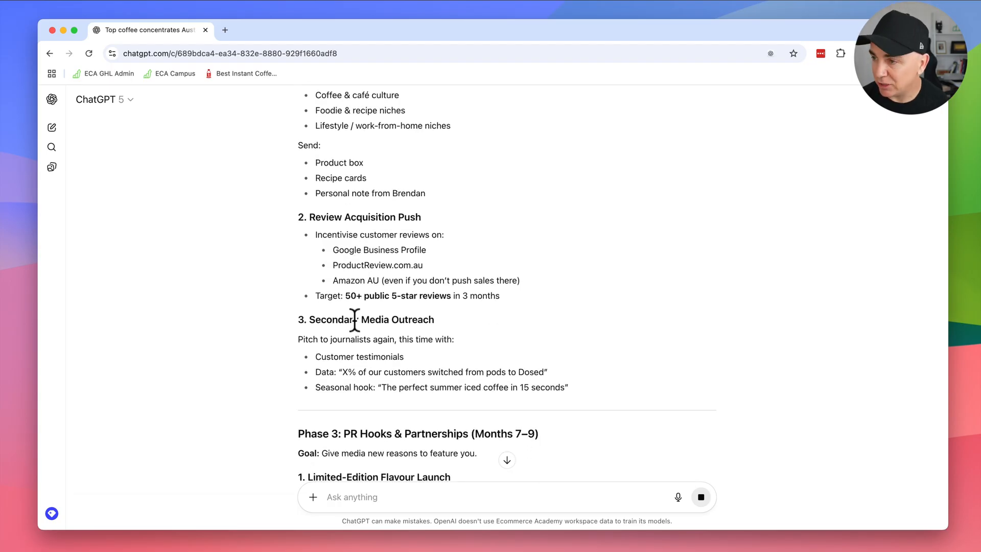
{"action": "scroll", "scroll_direction": "down", "scroll_amount": 3}
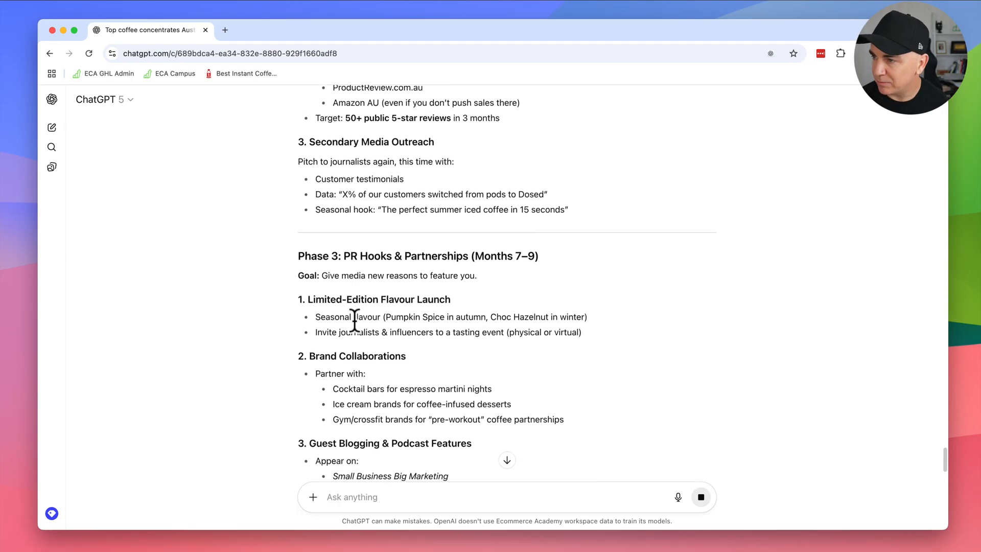
{"action": "scroll", "scroll_direction": "down", "scroll_amount": 3}
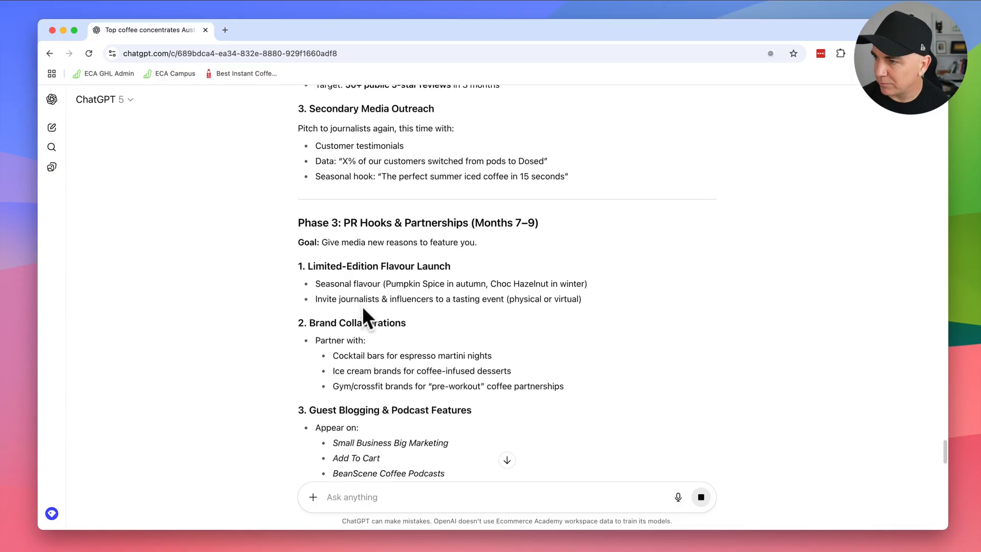
{"action": "scroll", "scroll_direction": "down", "scroll_amount": 3}
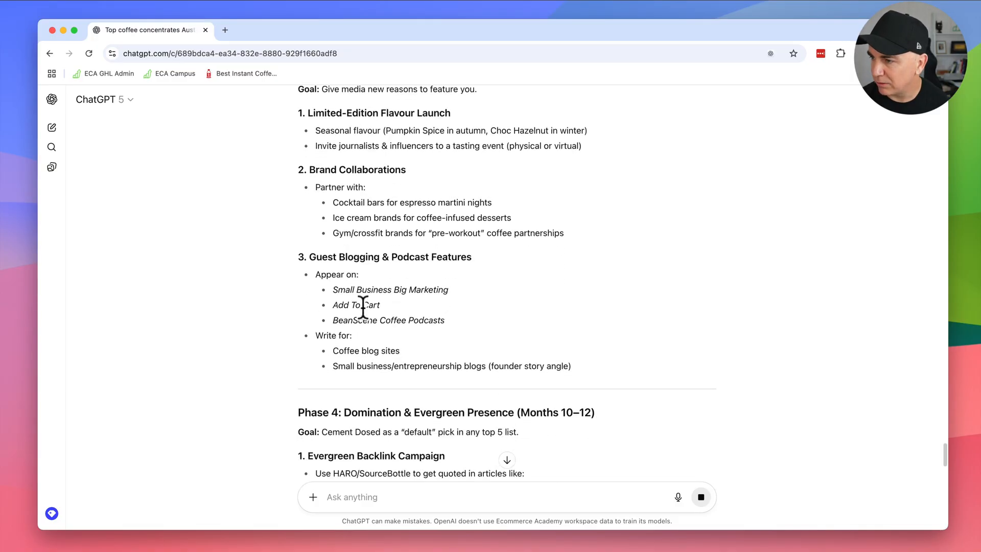
{"action": "scroll", "scroll_direction": "down", "scroll_amount": 3}
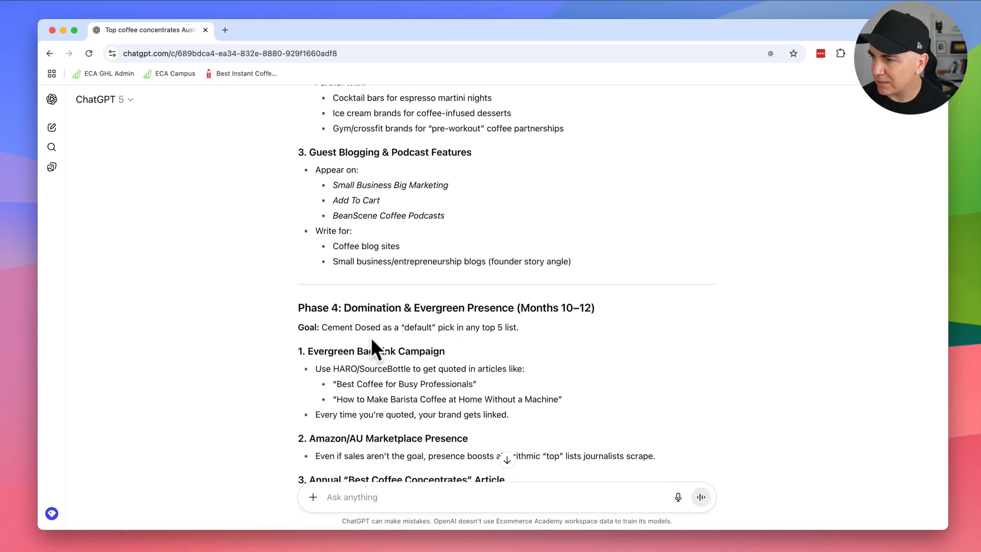
{"action": "scroll", "scroll_direction": "down", "scroll_amount": 3}
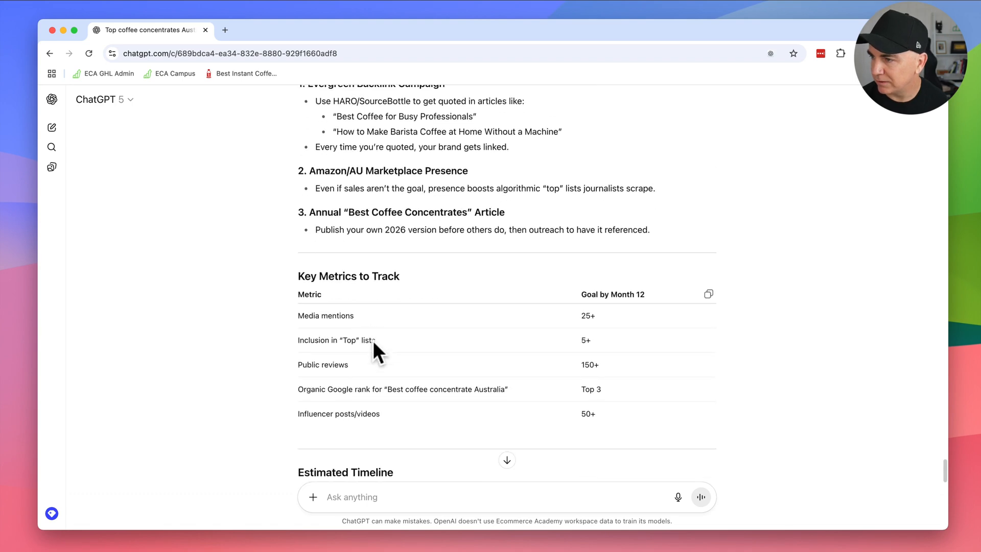
{"action": "scroll", "scroll_direction": "down", "scroll_amount": 3}
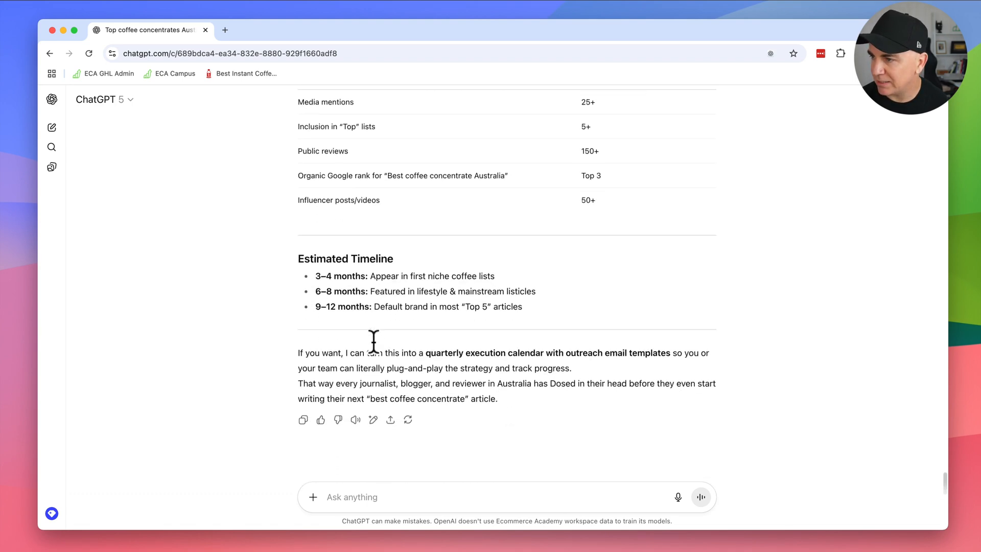
{"action": "scroll", "scroll_direction": "down", "scroll_amount": 3}
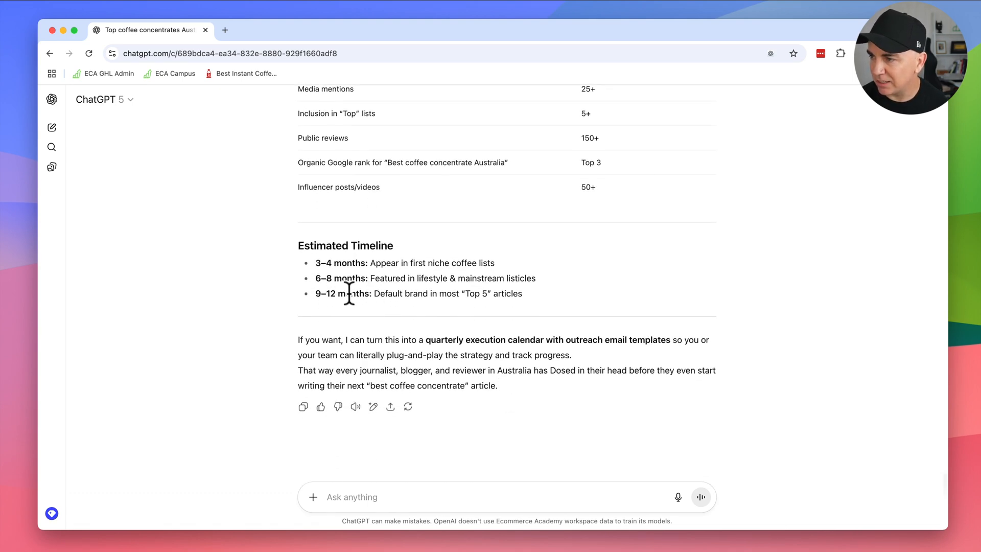